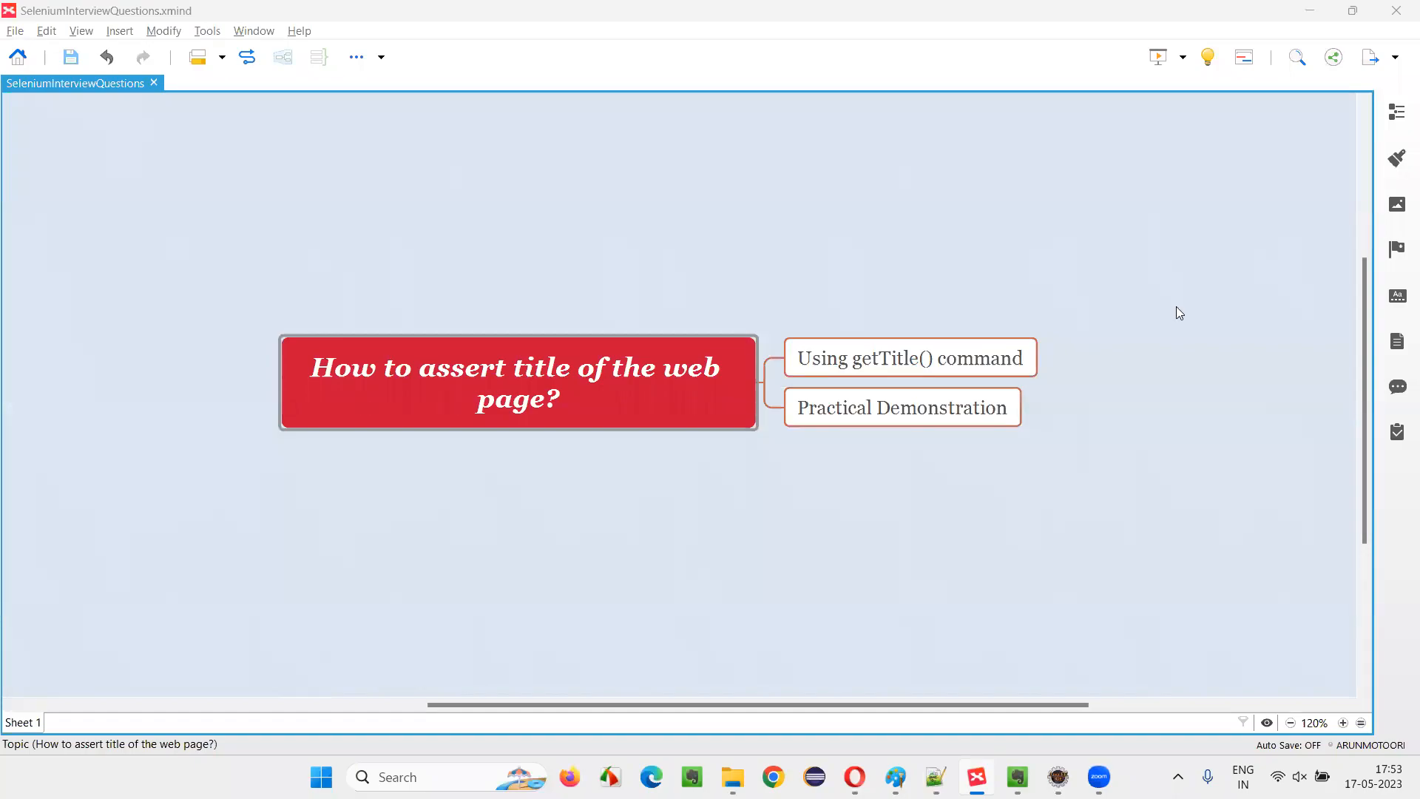
mouse_move(495, 384)
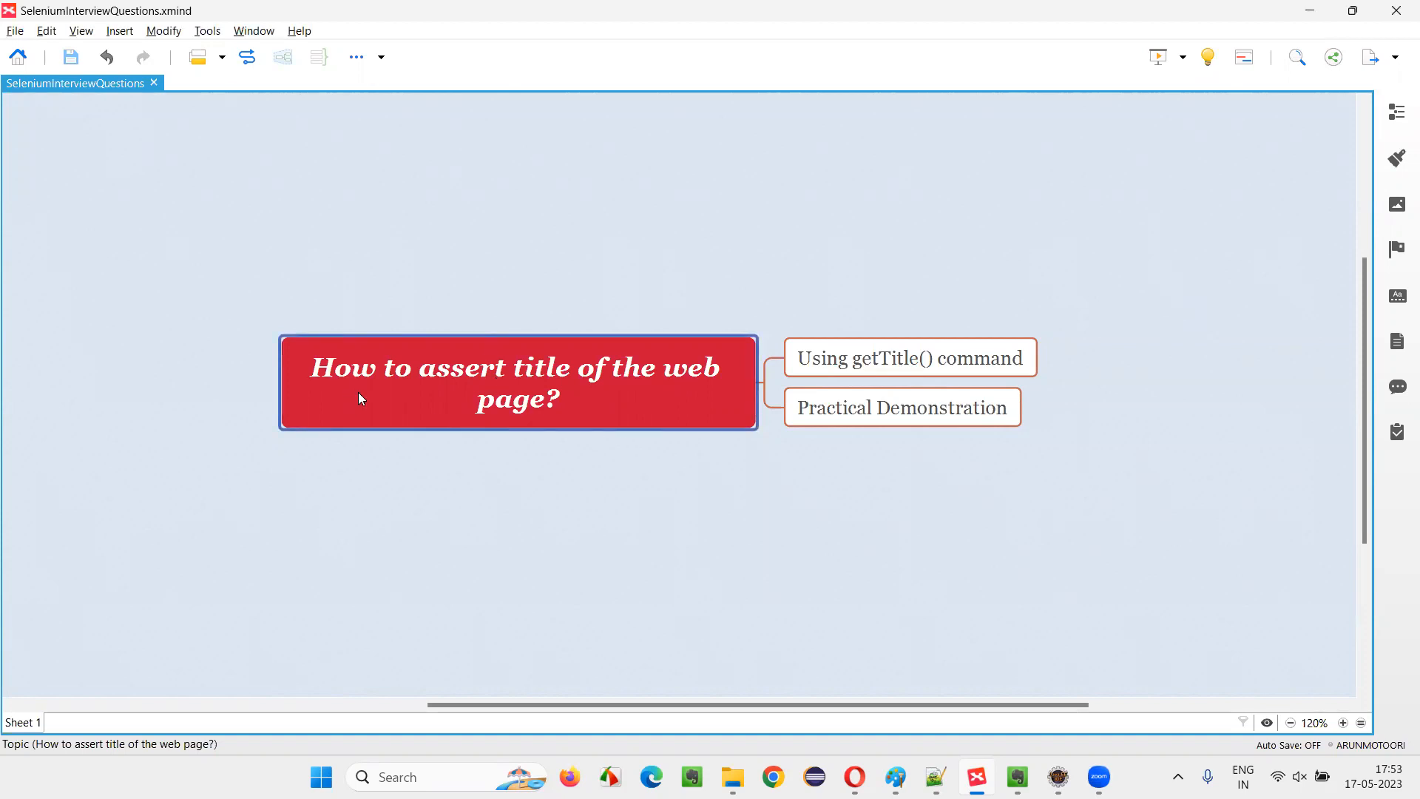
mouse_move(631, 432)
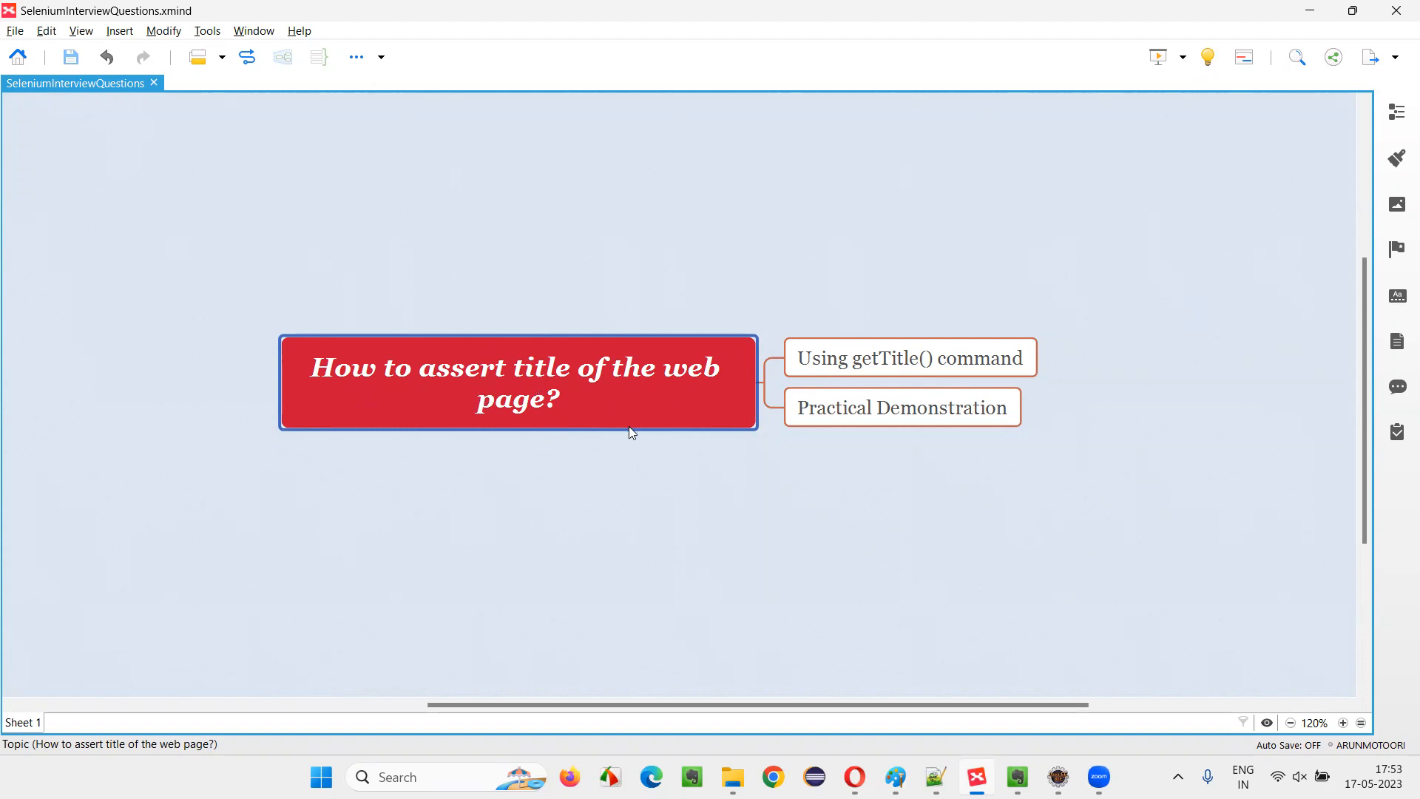
mouse_move(606, 418)
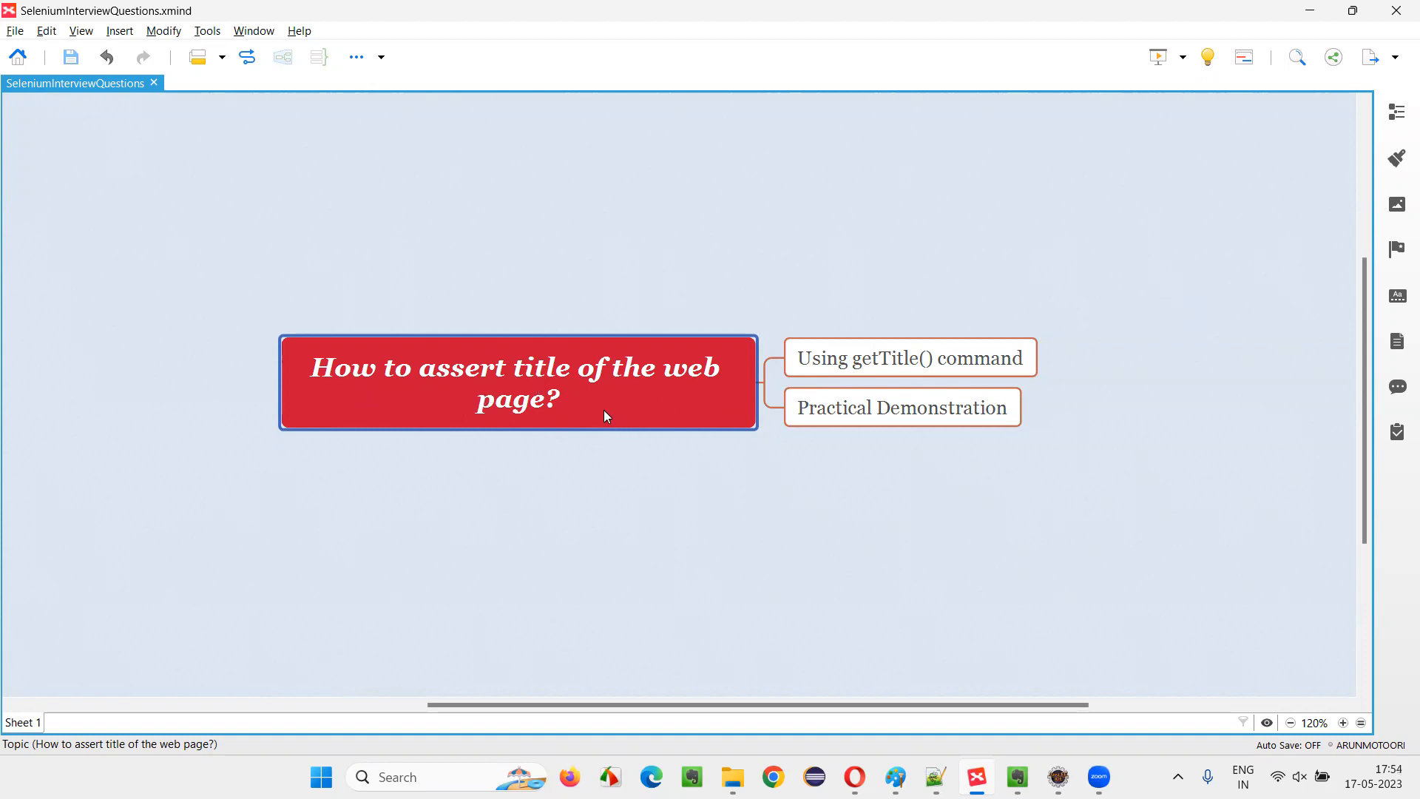
mouse_move(481, 409)
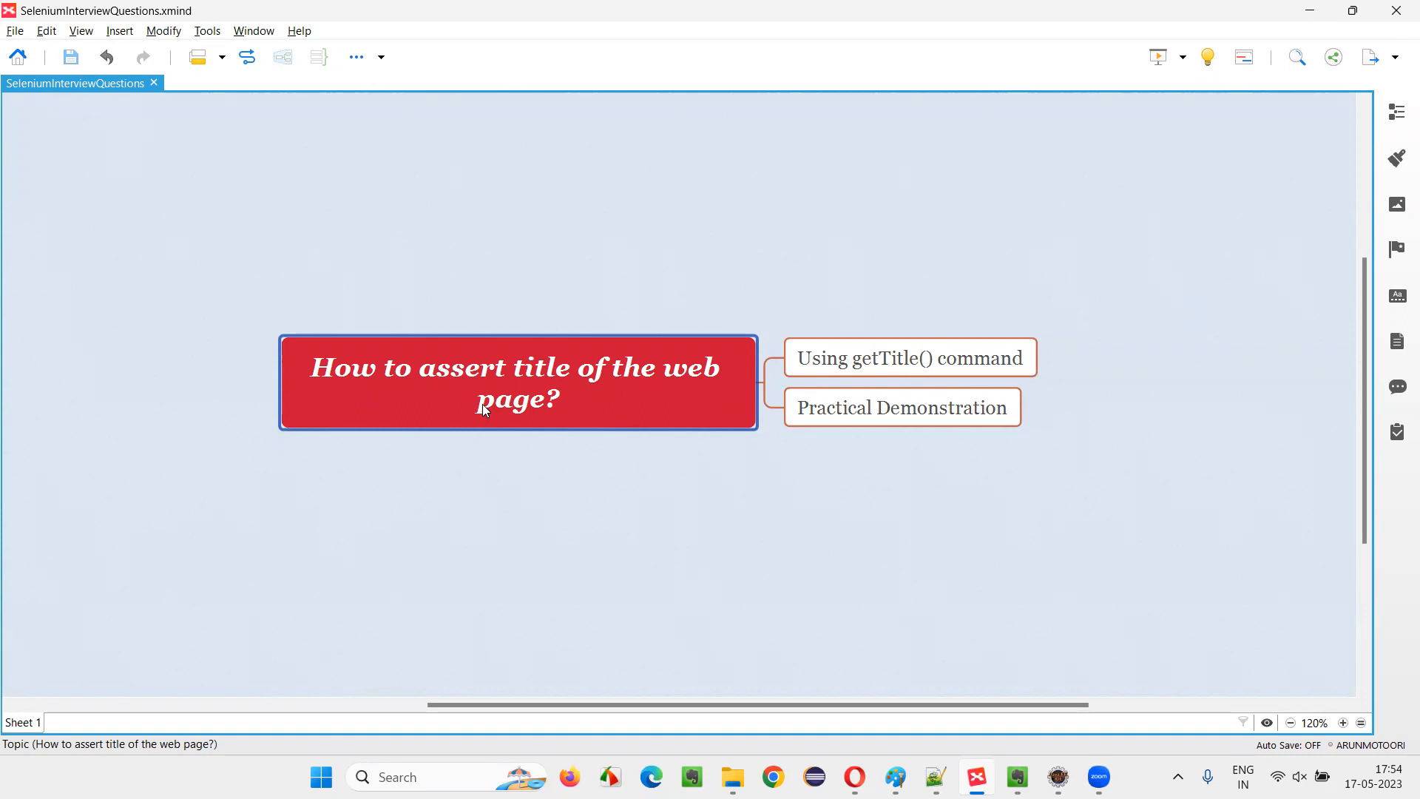
mouse_move(601, 441)
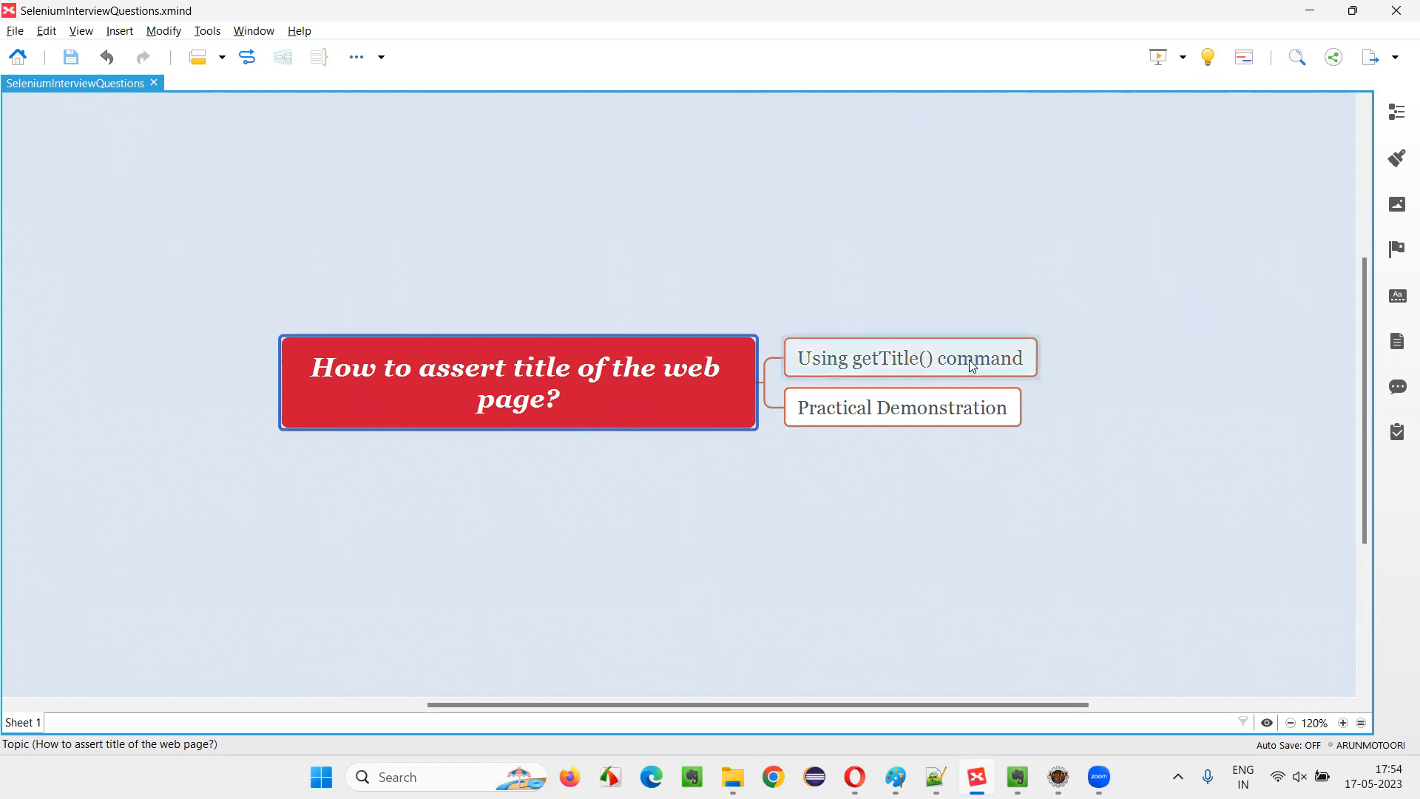
- Declare WebDriver driver = new ChromeDriver() in main with the Selenium WebDriver and ChromeDriver imports
click(909, 356)
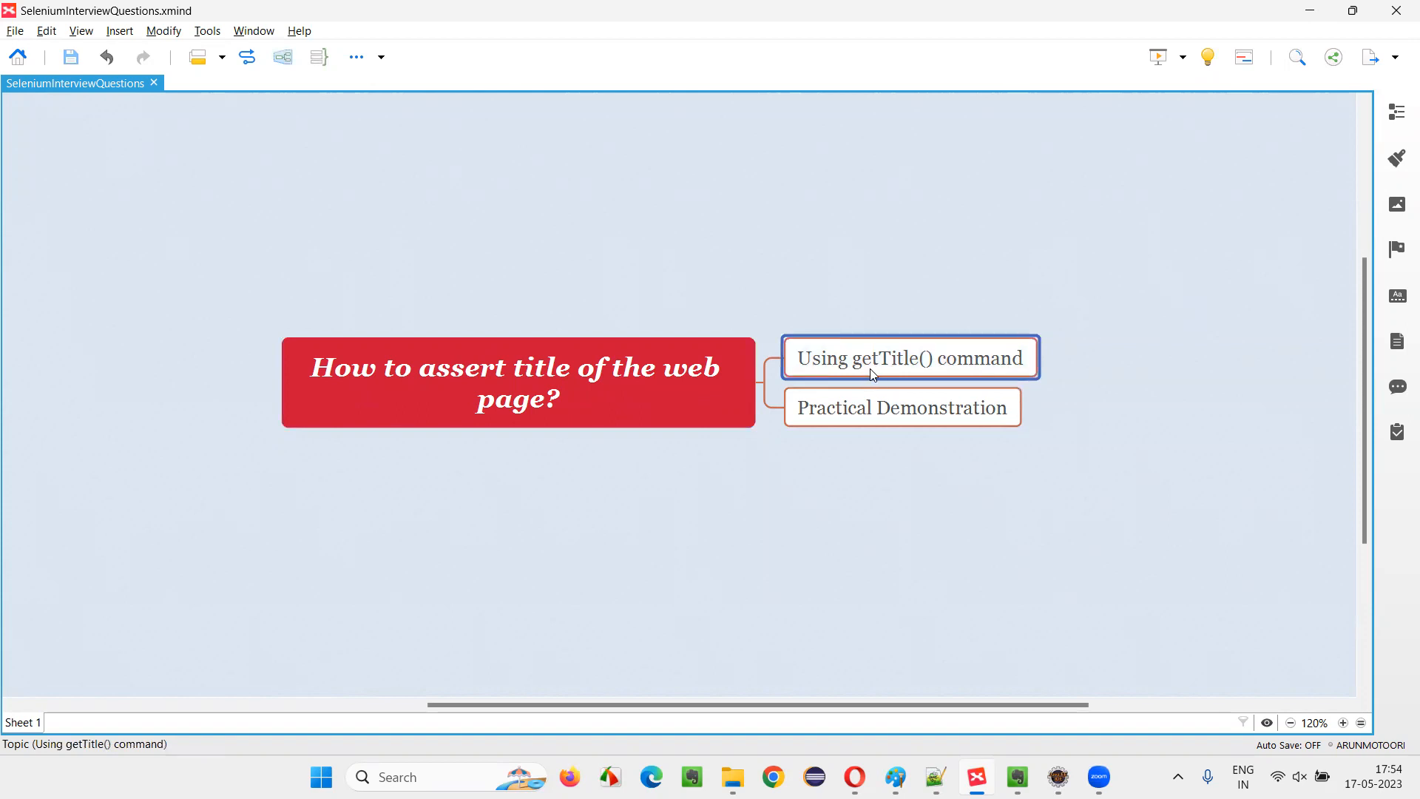
mouse_move(937, 377)
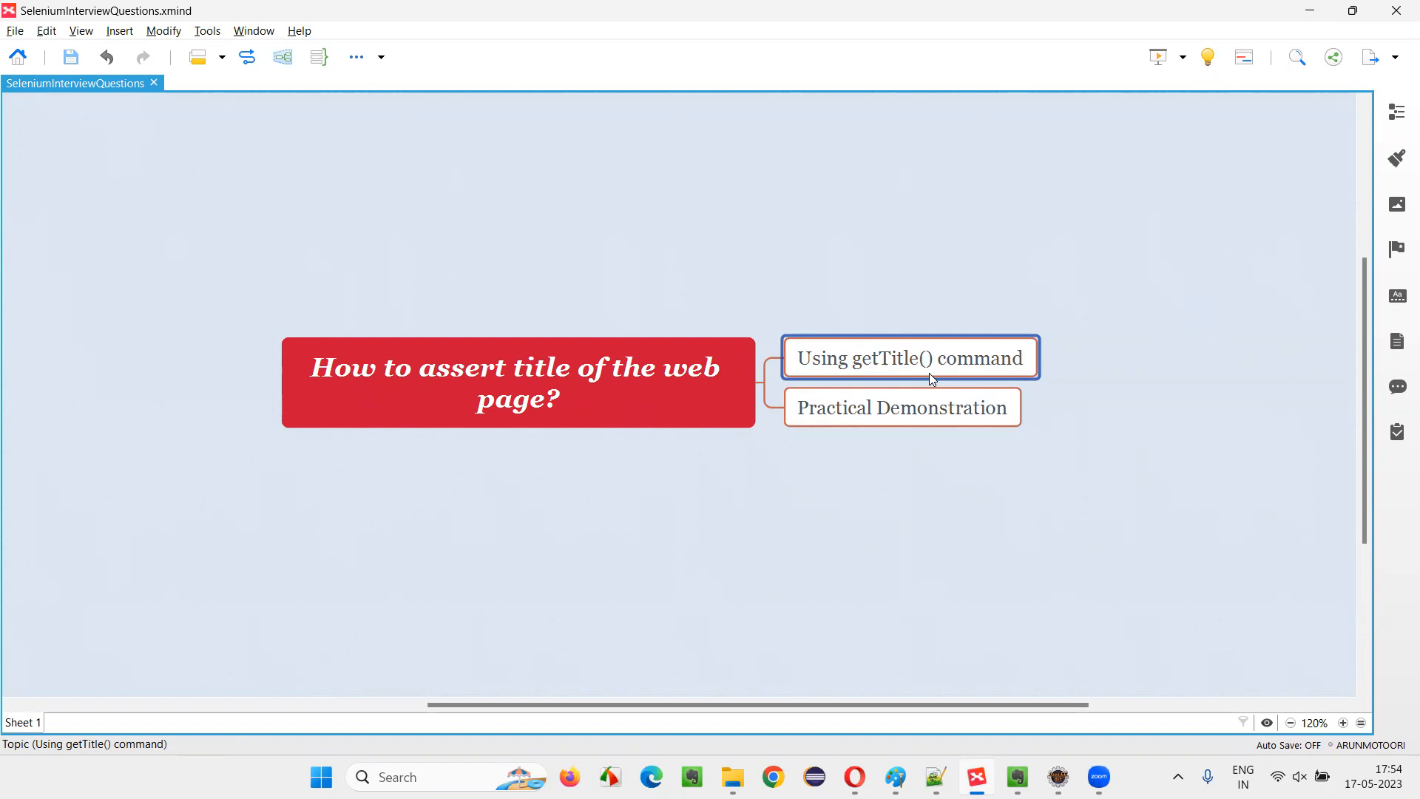
mouse_move(940, 368)
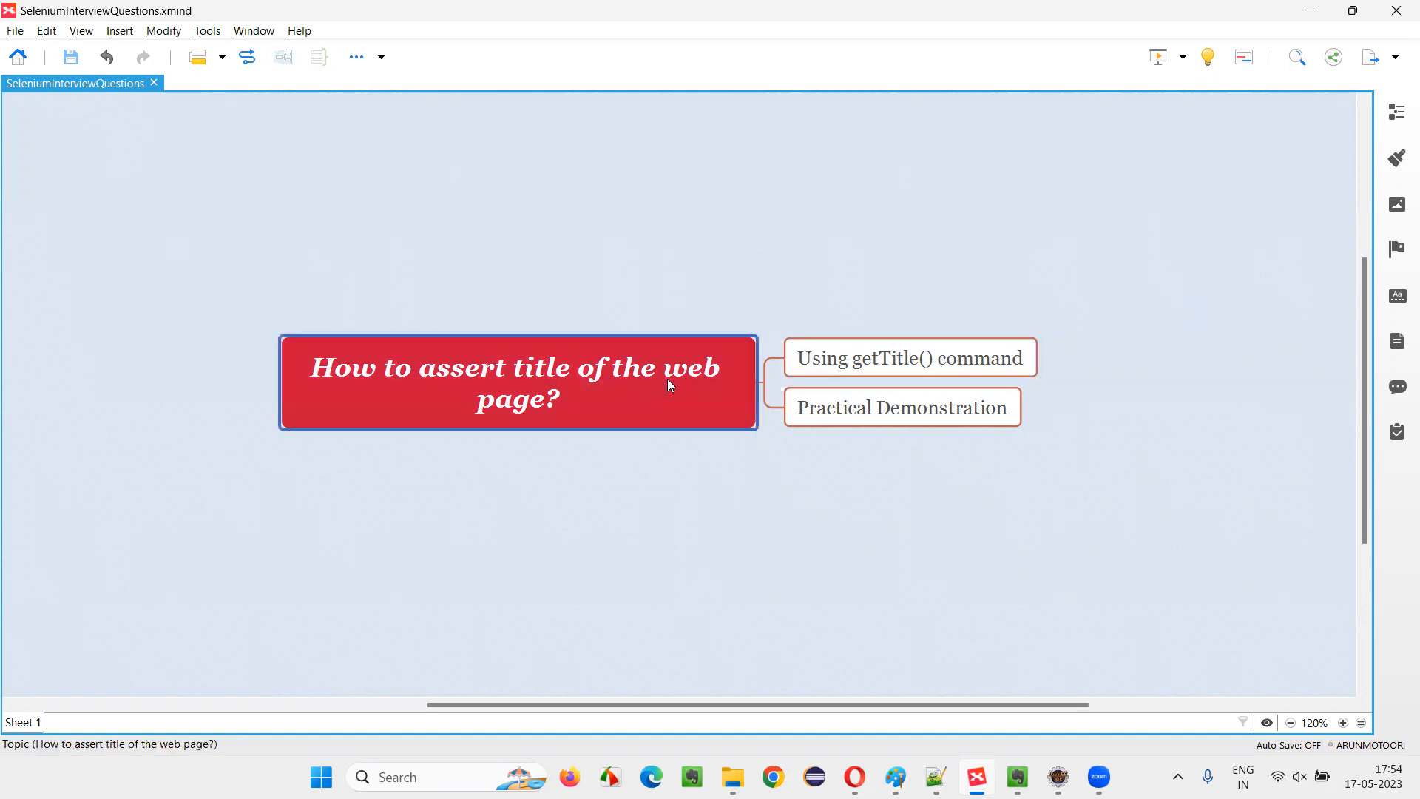
mouse_move(484, 391)
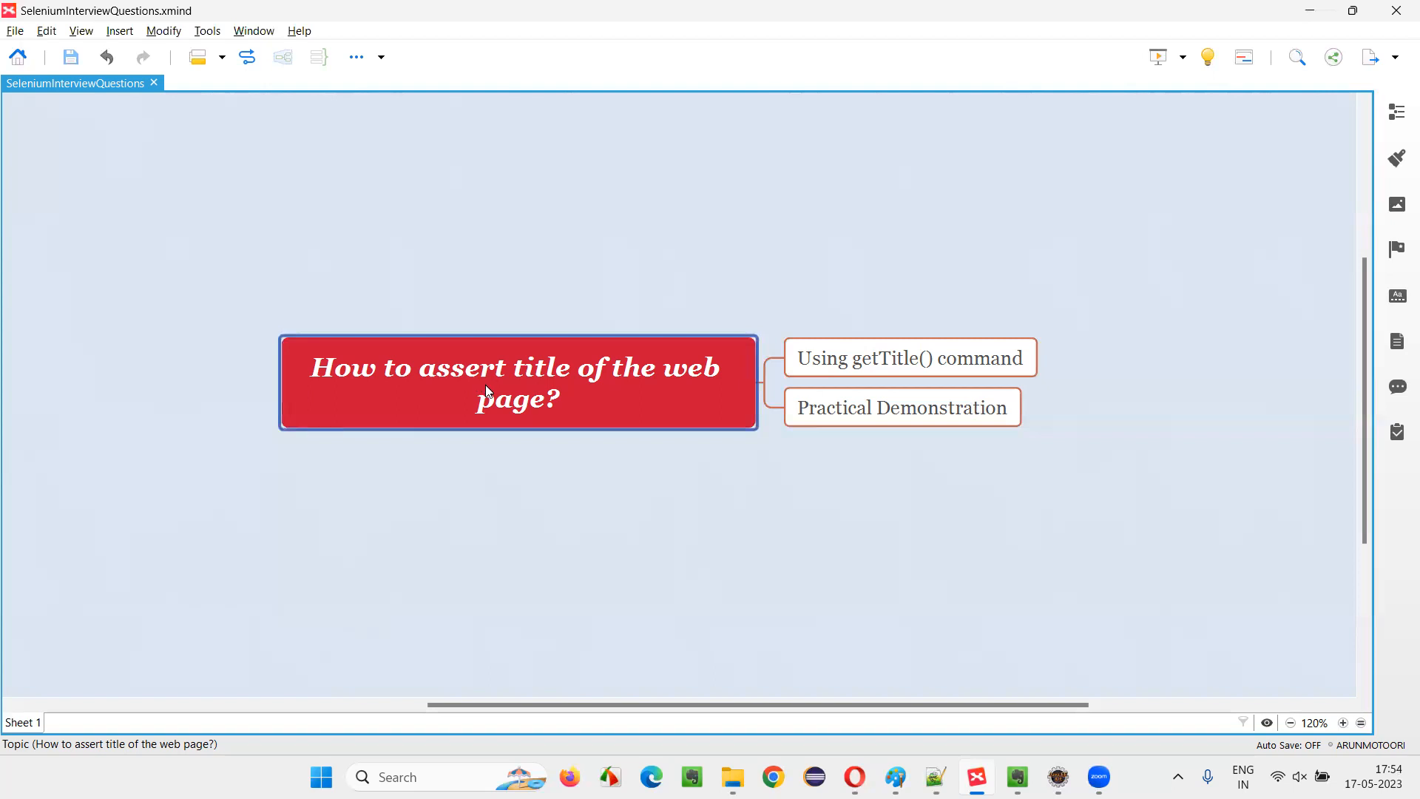
click(901, 407)
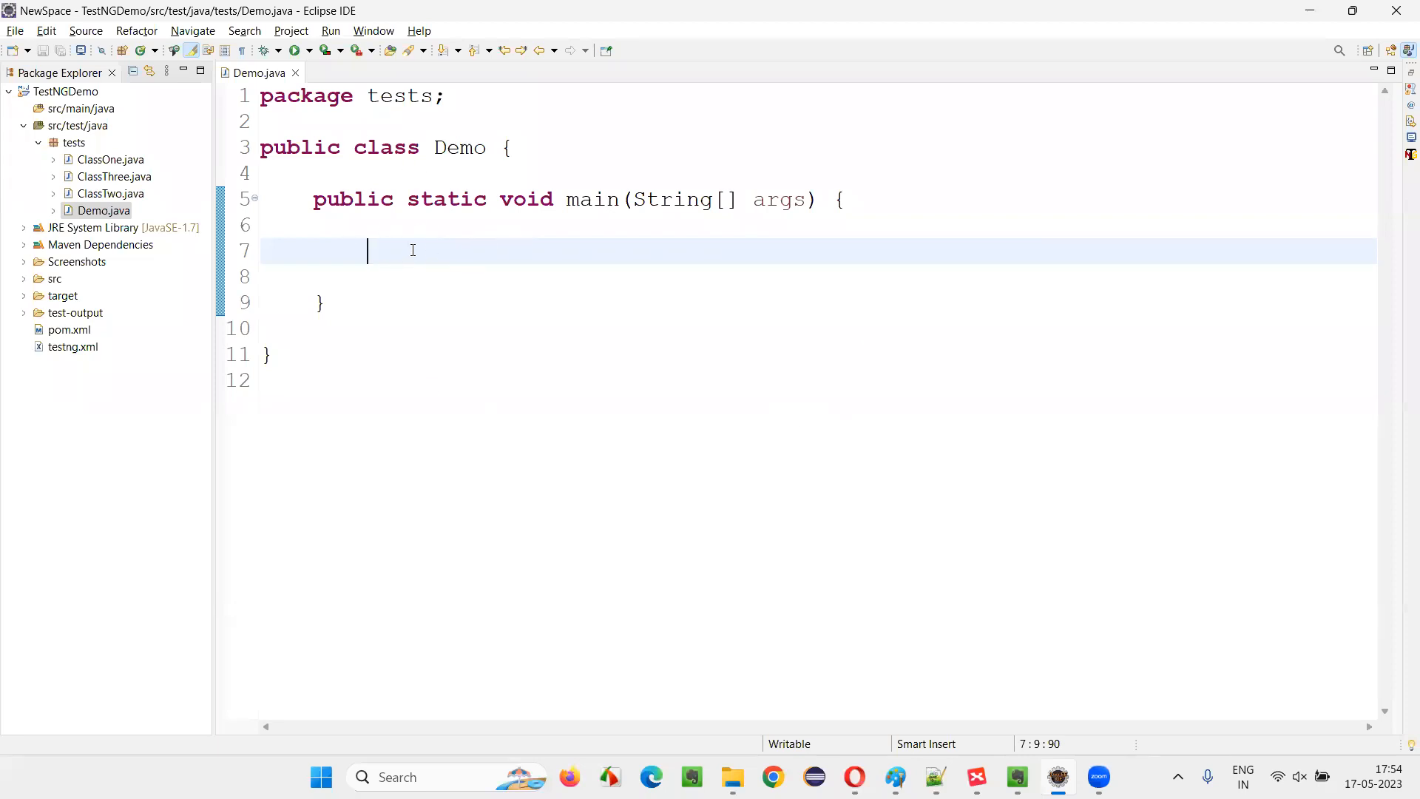
text(We)
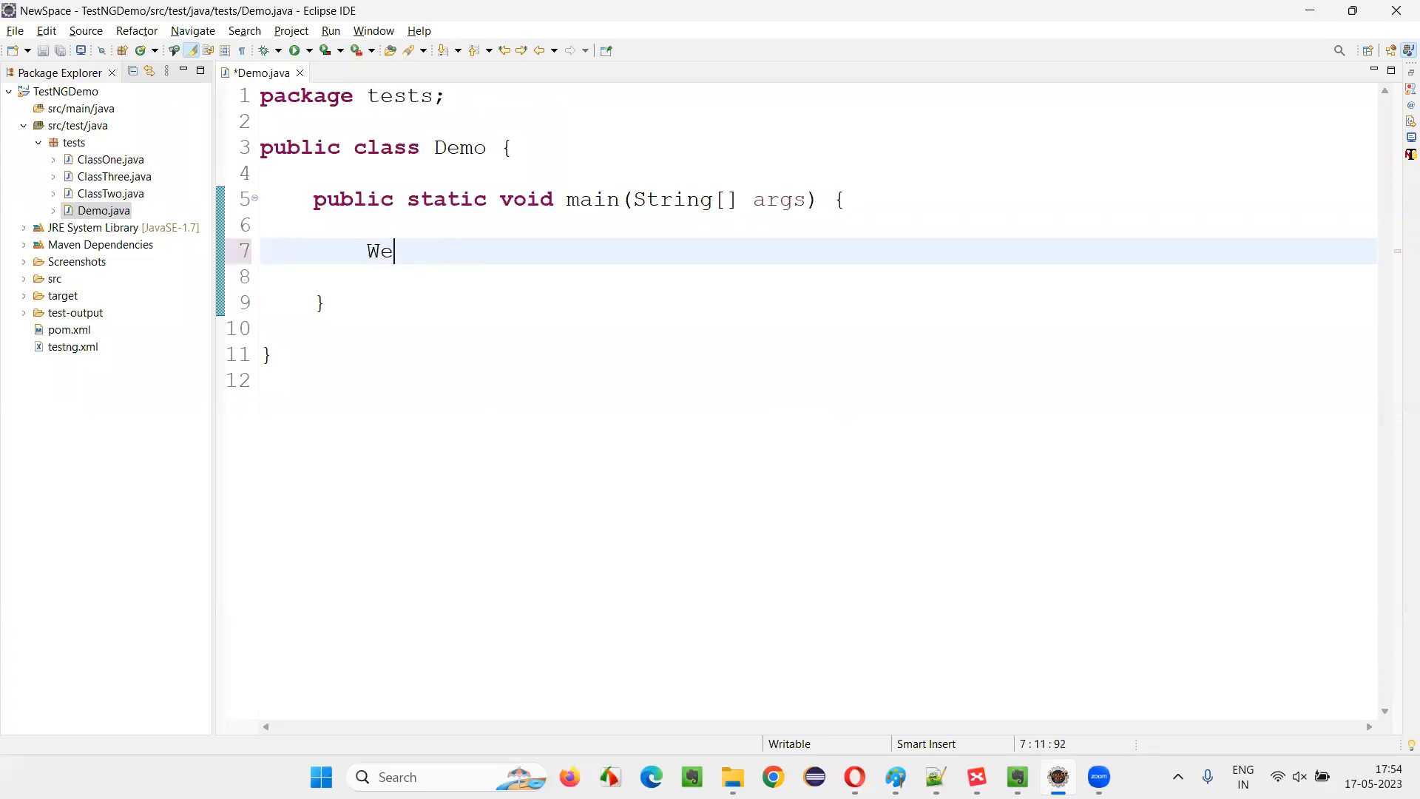
text(bDriver driver =)
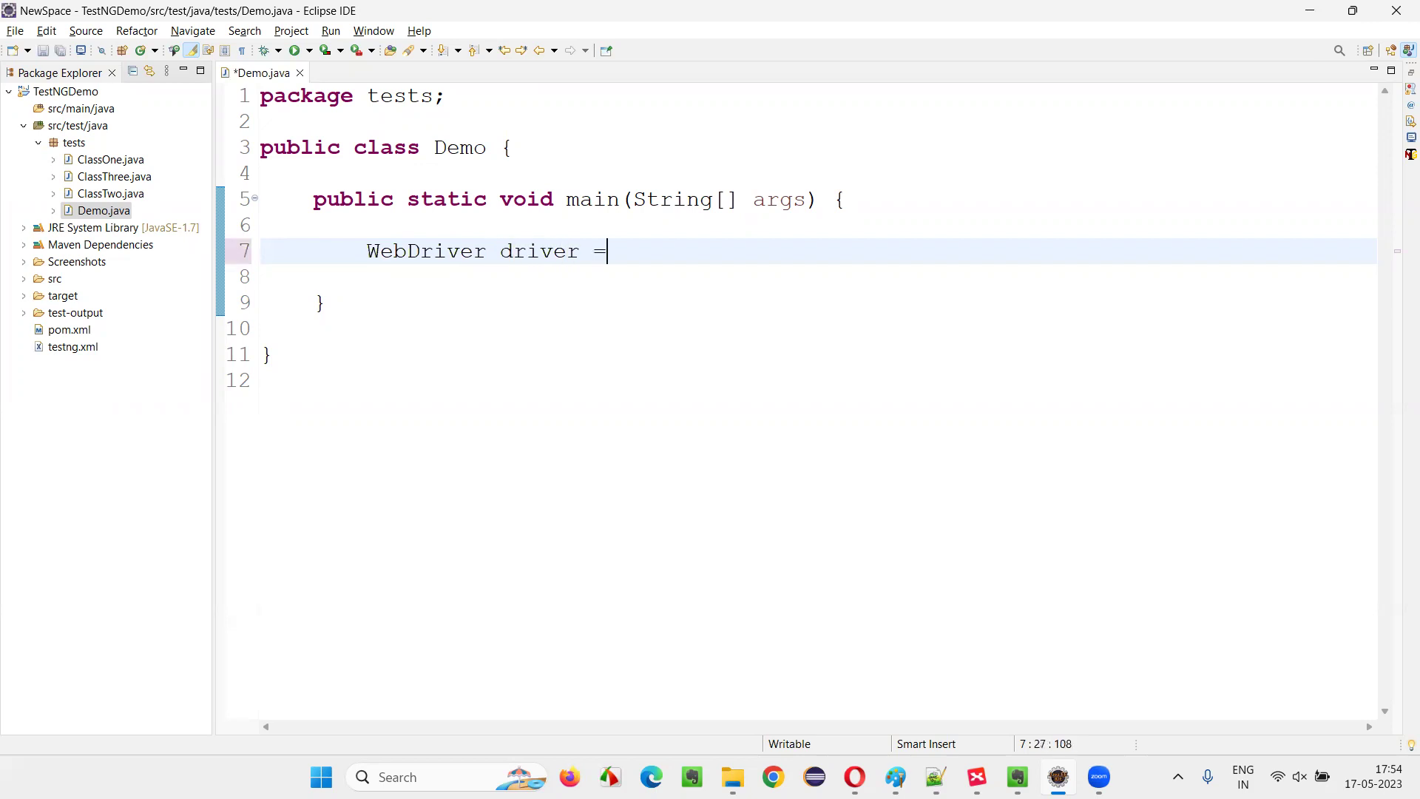
text(new C)
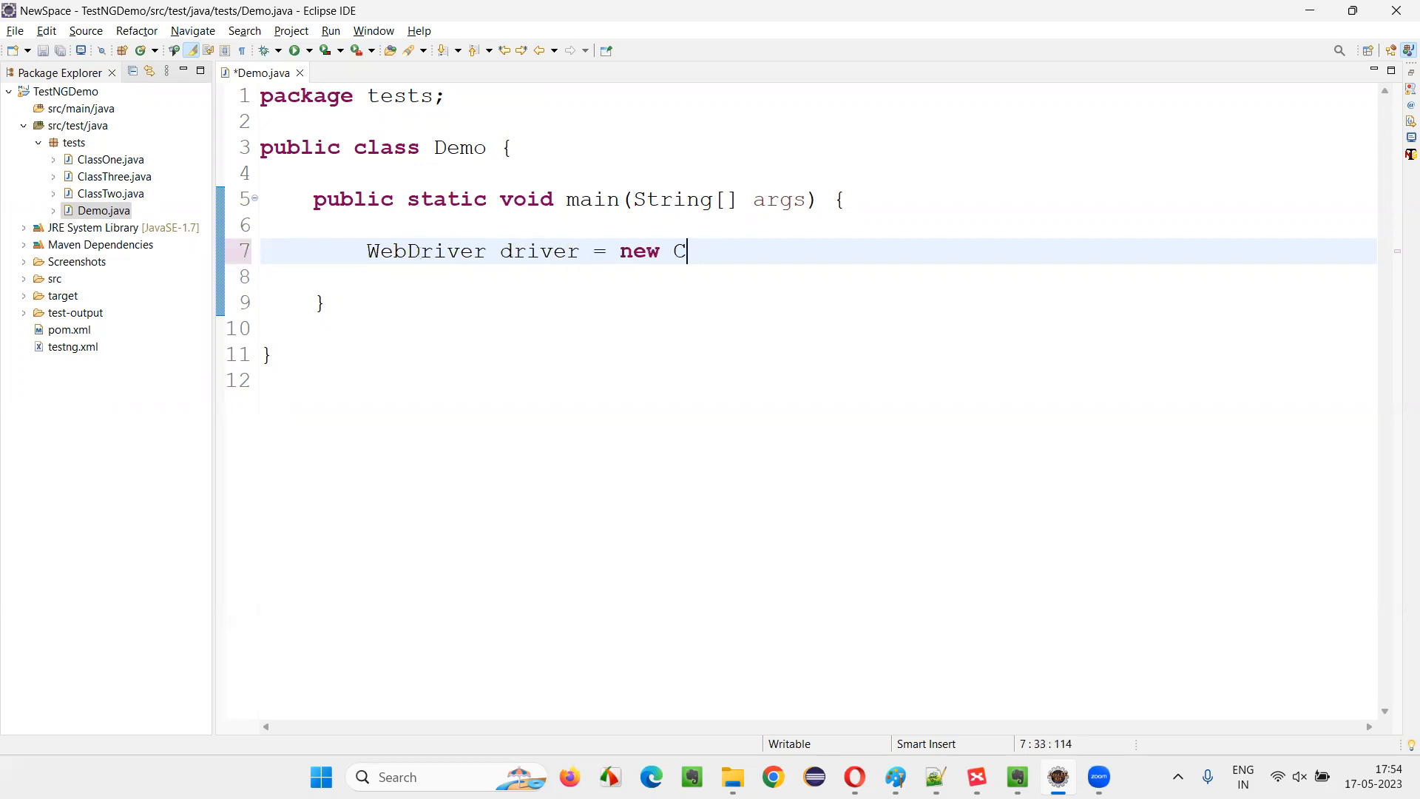
text(hromeDriver();)
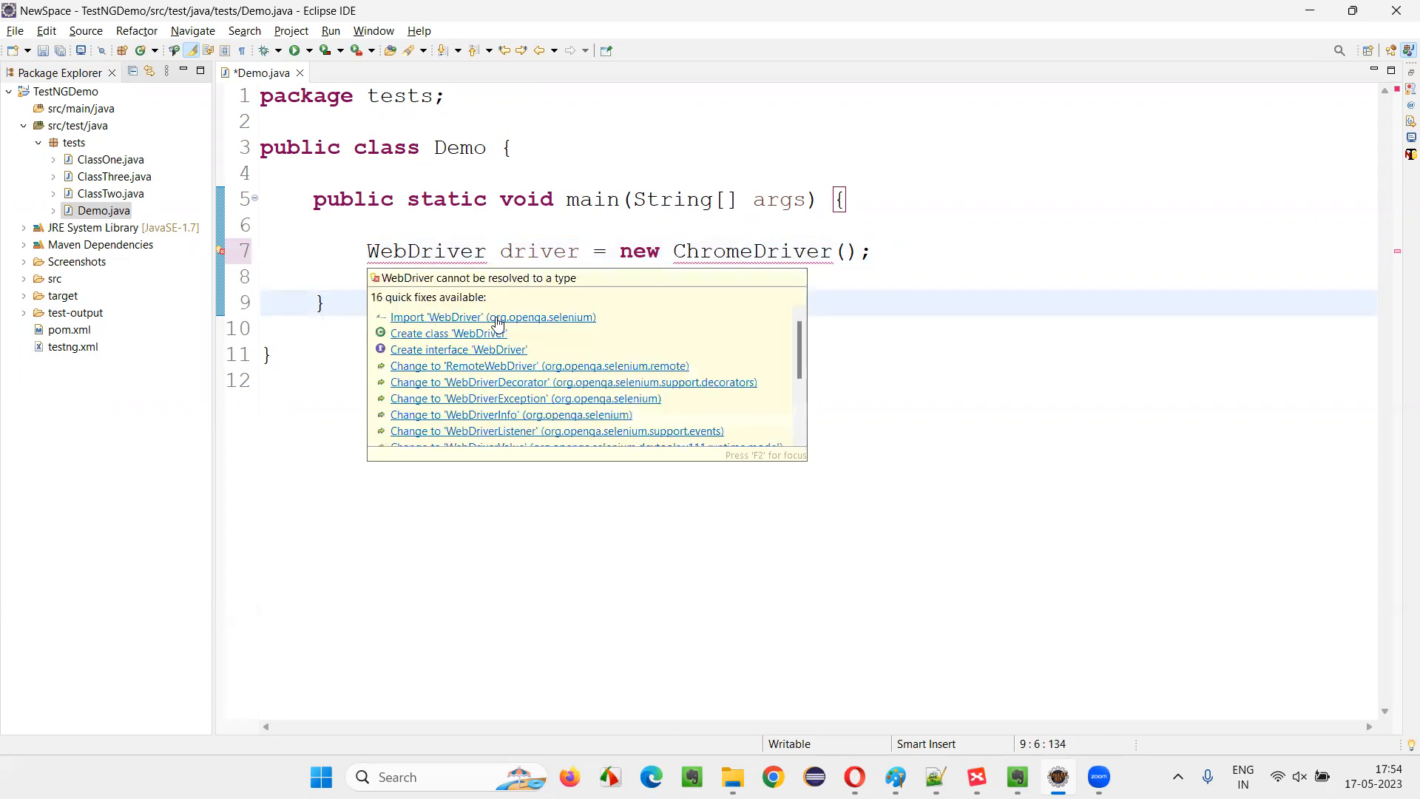
click(492, 318)
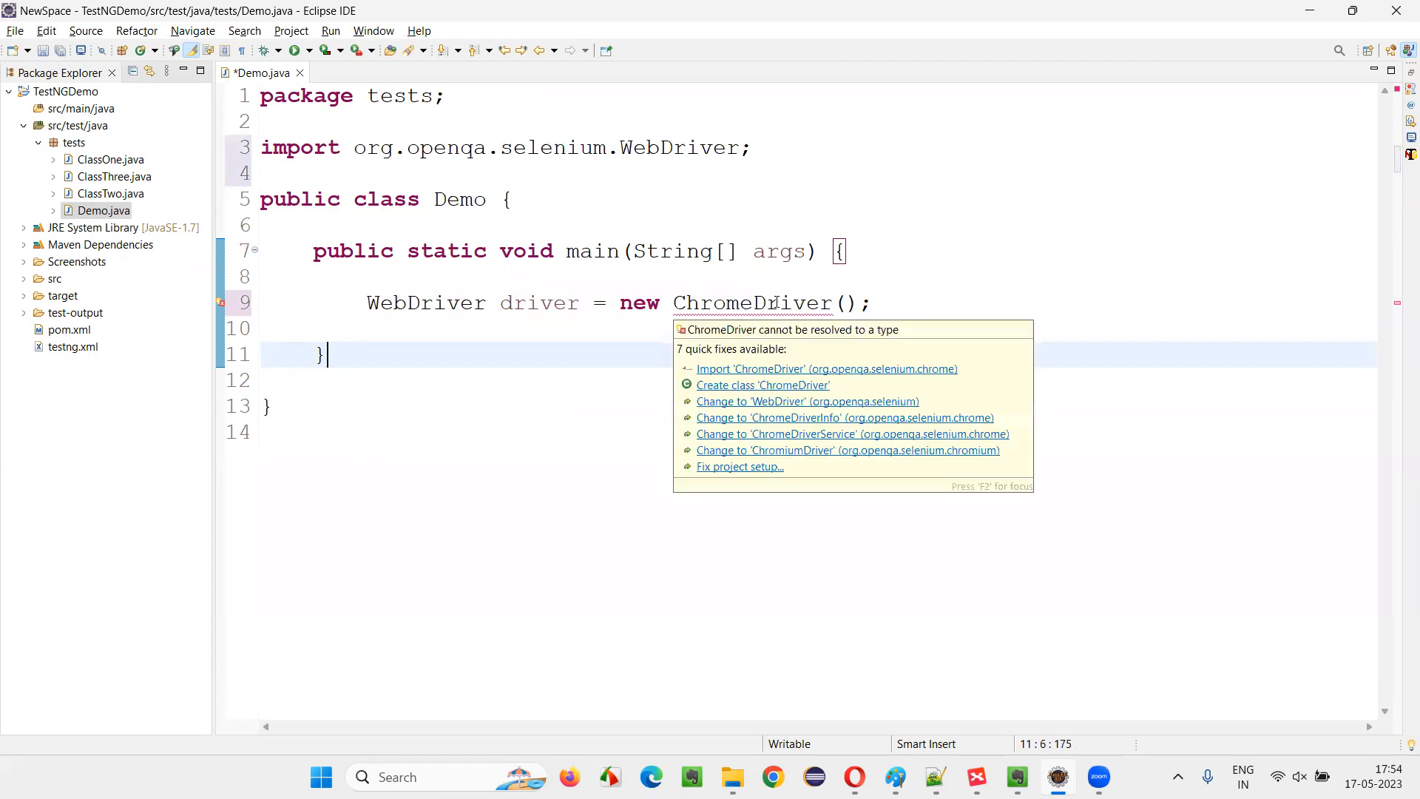
click(825, 368)
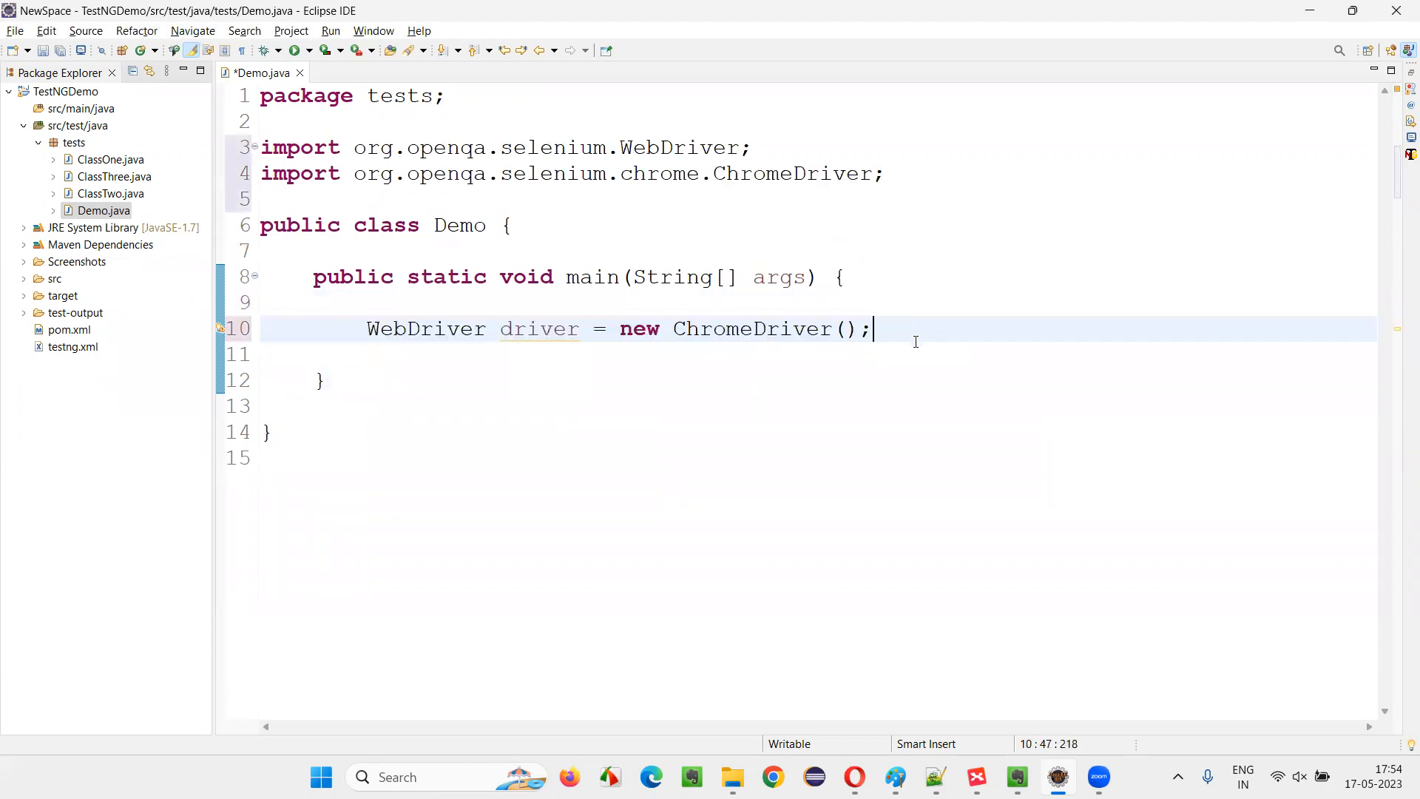
- Start the driver.manage() call for maximizing the browser window
text(driver.manage().window().maximize();)
text(driver.get("");)
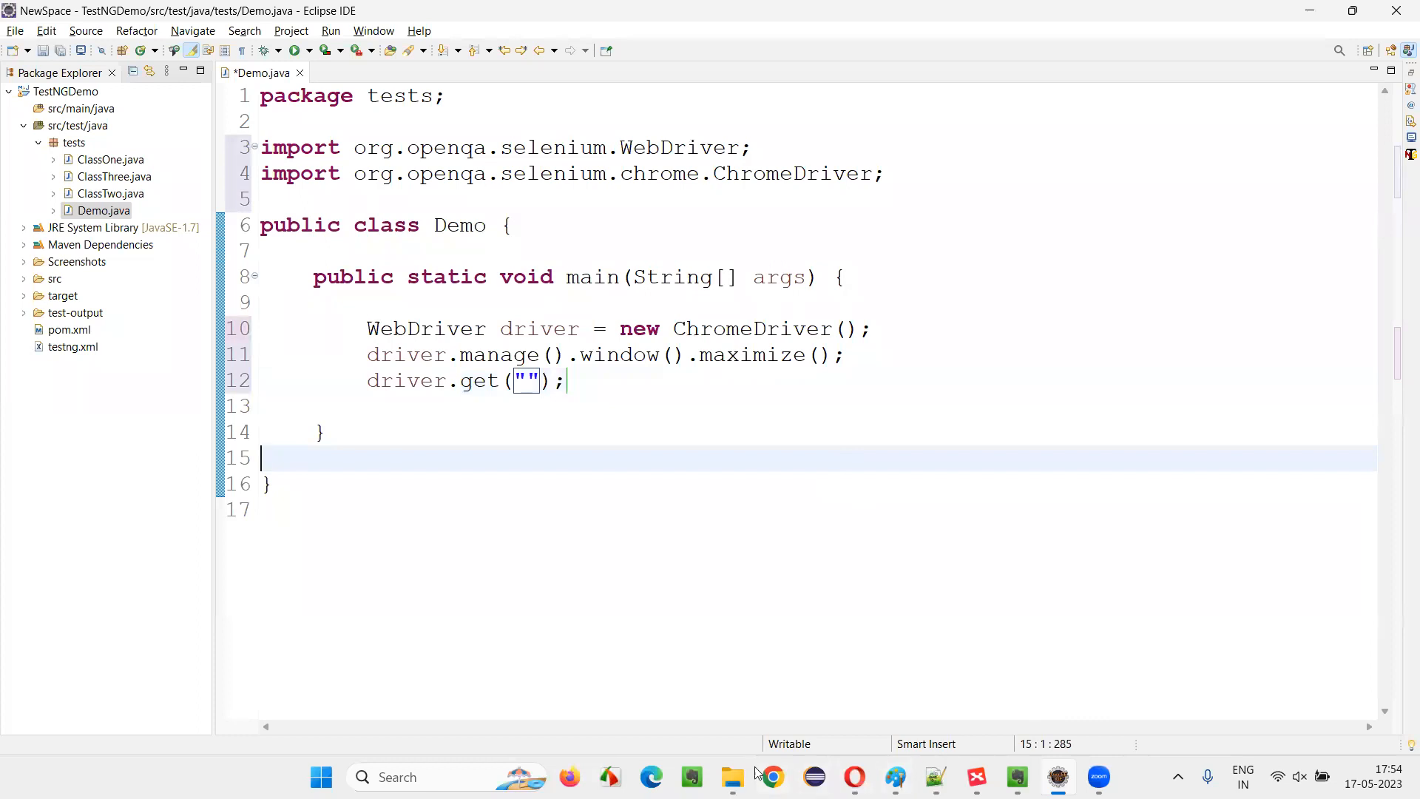
click(767, 776)
text(tutorialsninja.com/demo)
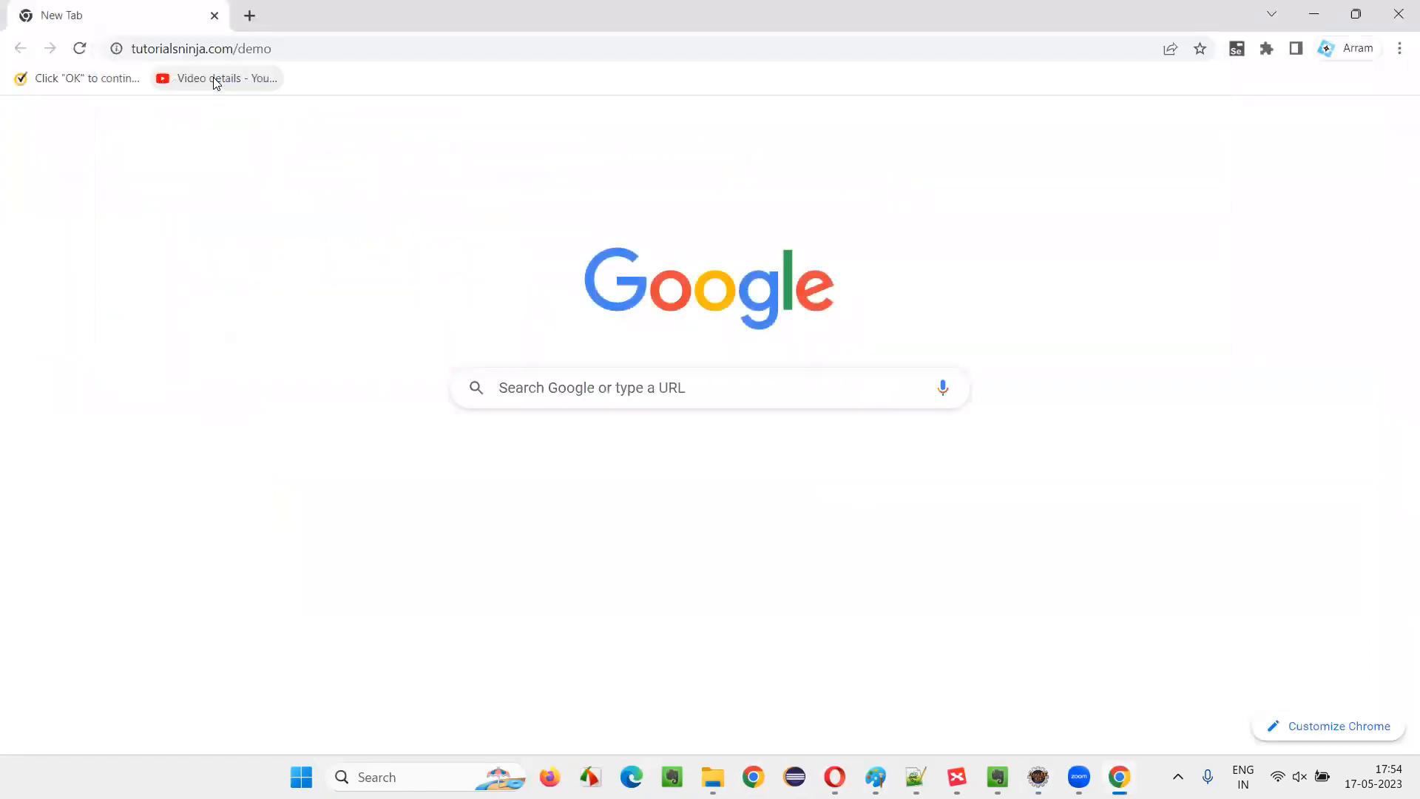
key(Return)
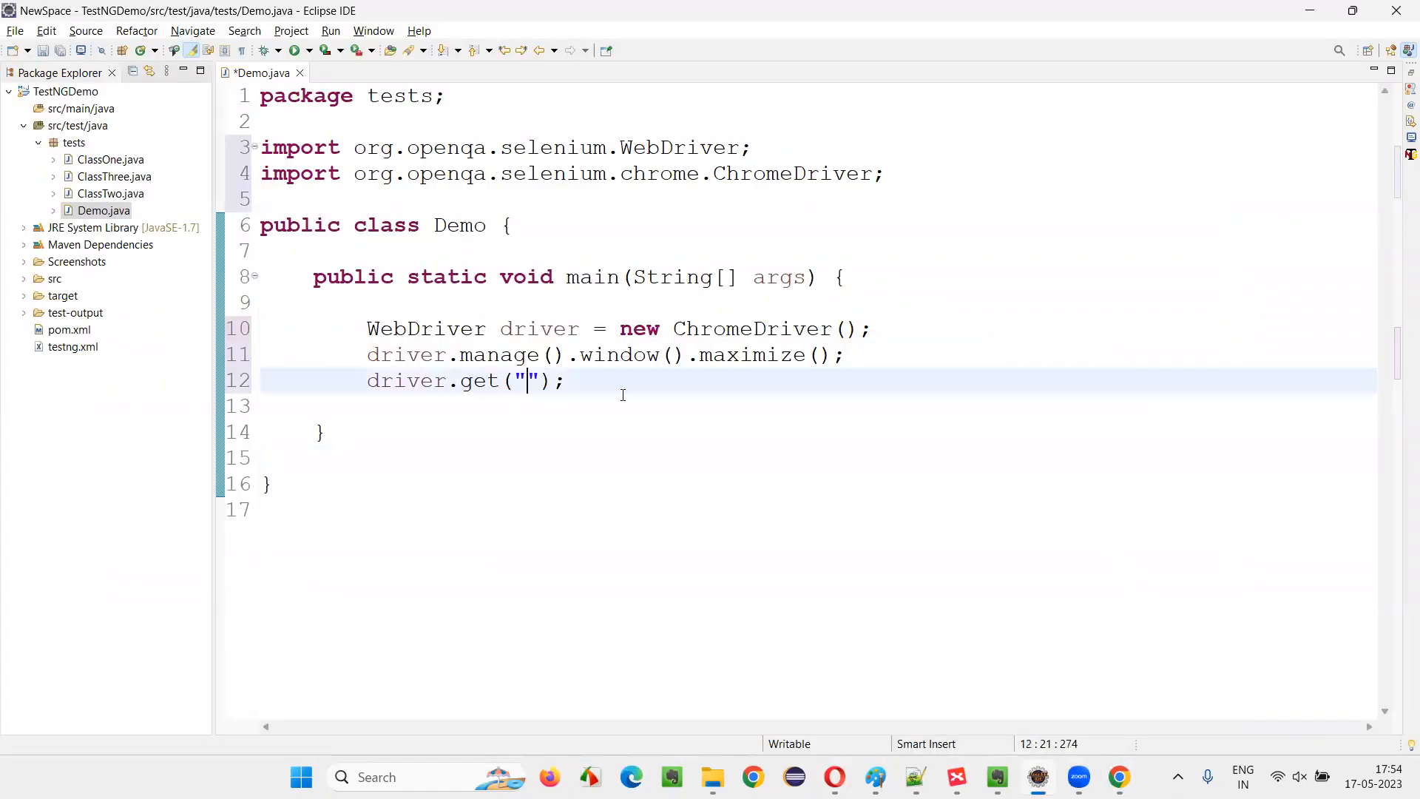
text(https://tutorialsninja.com/demo/)
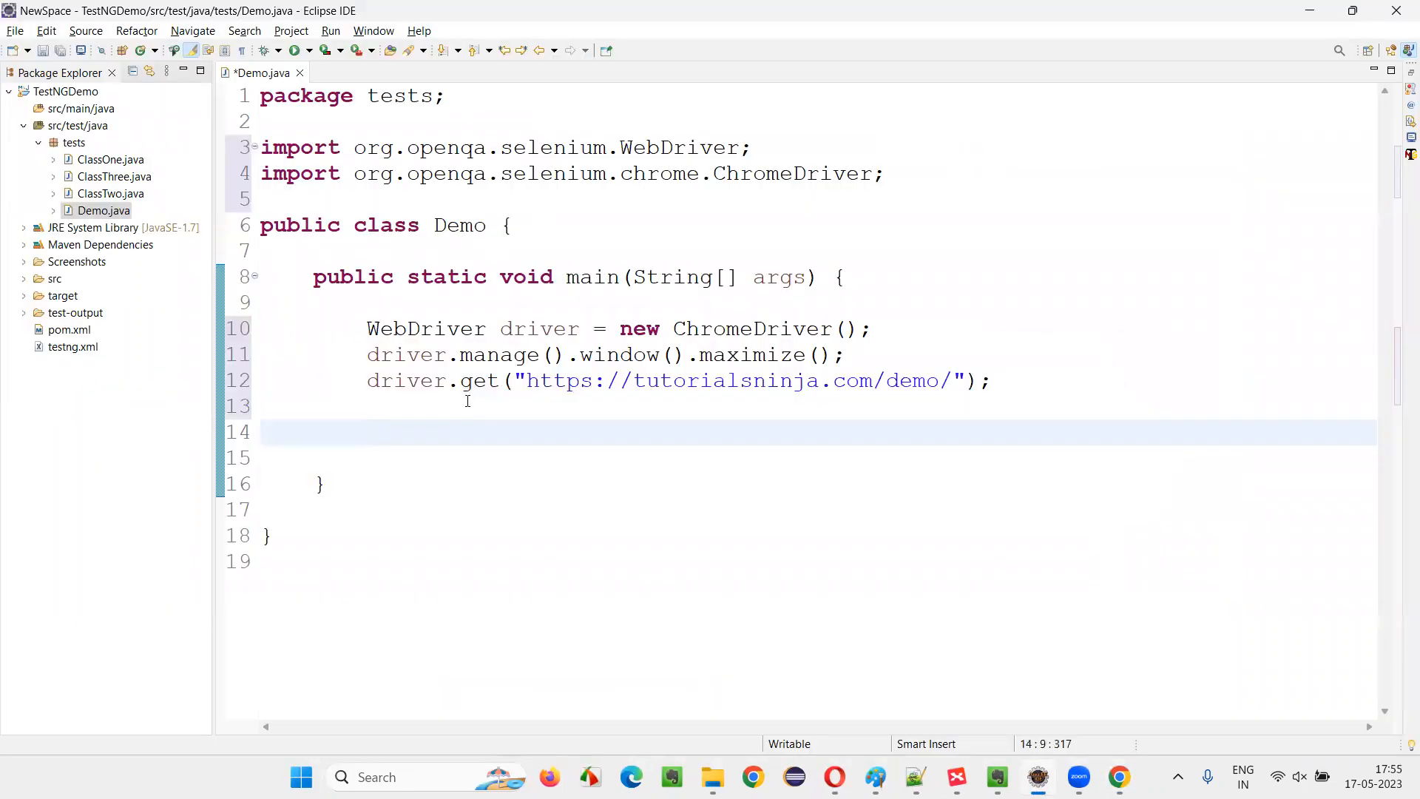
text(driver.)
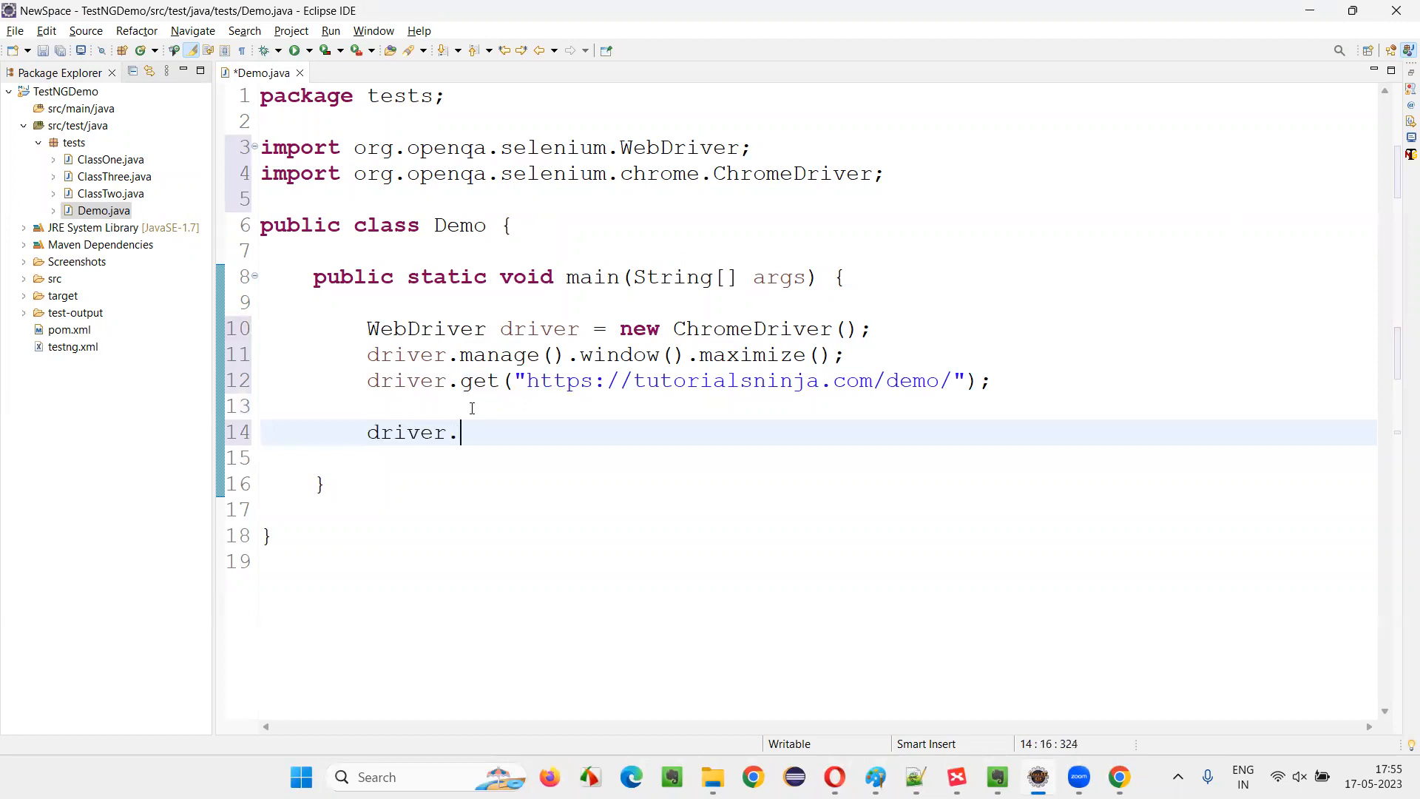
text(getTitle();)
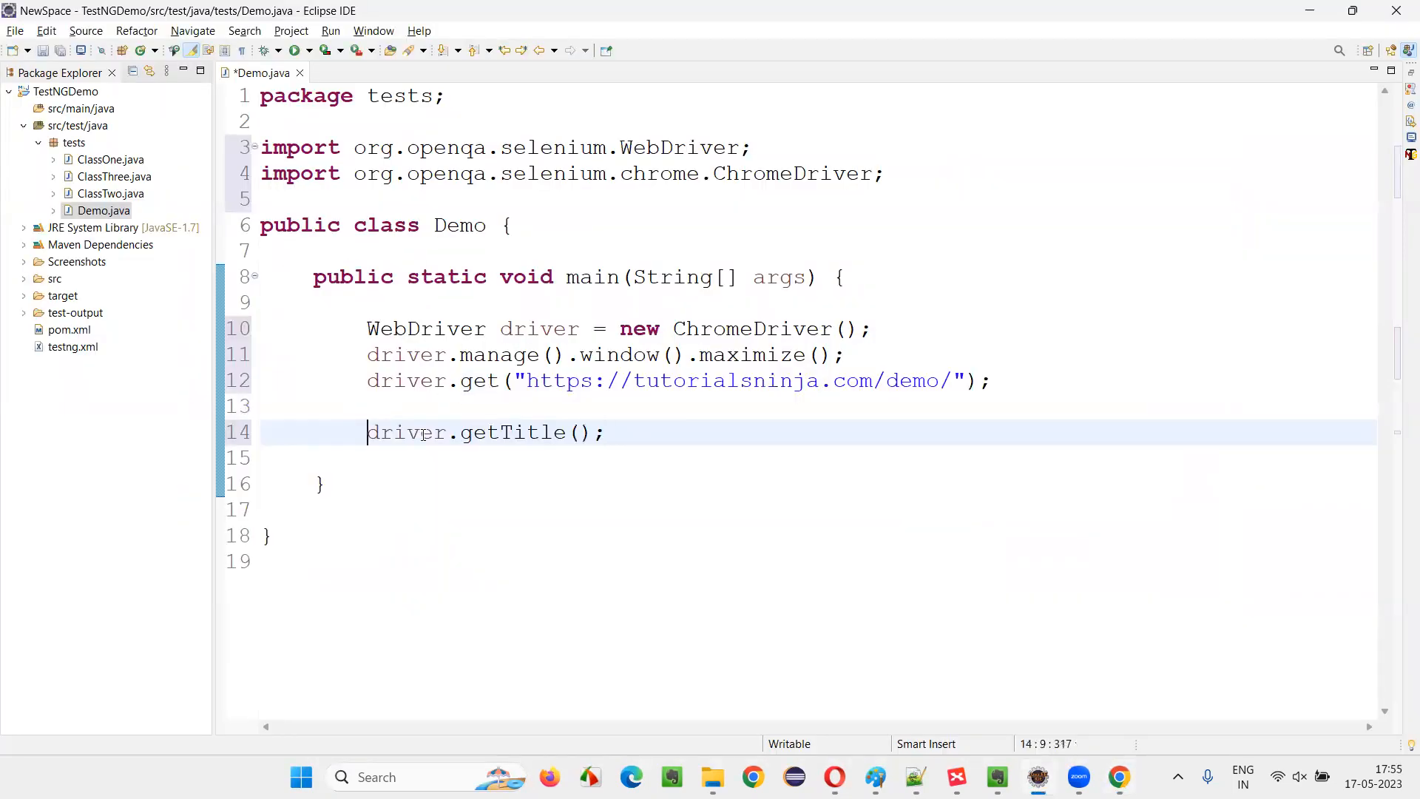
text(String actua)
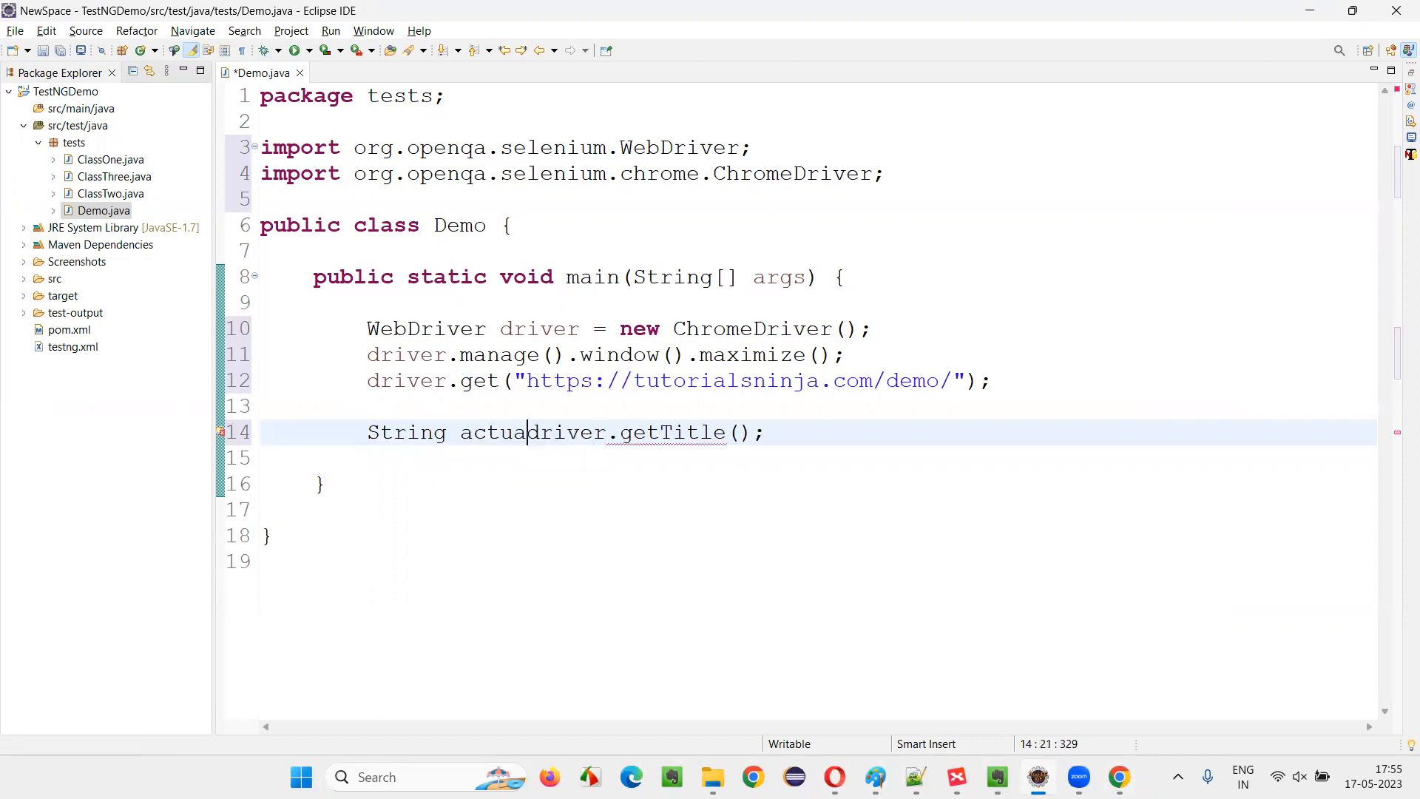
text(lTitle =)
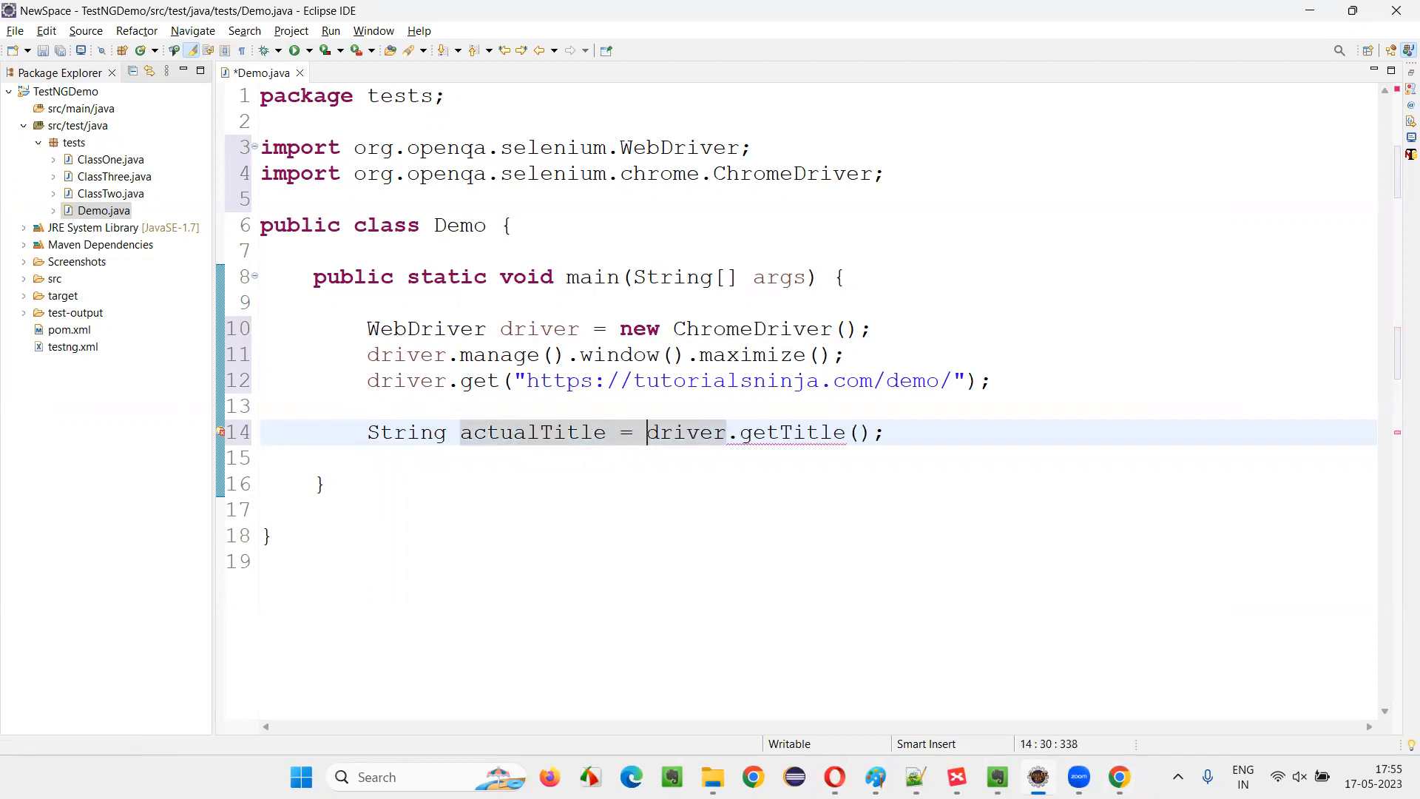
key(Return)
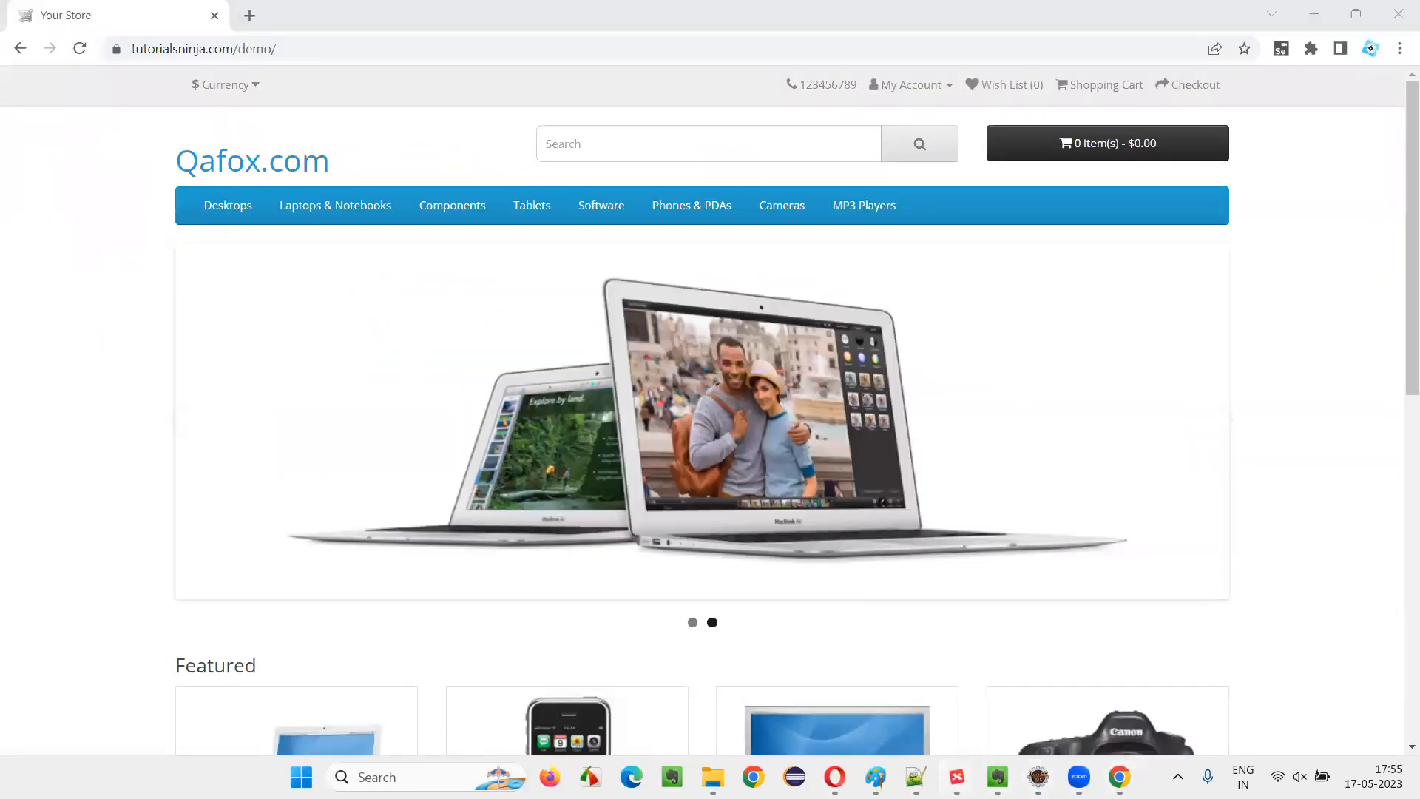
click(955, 776)
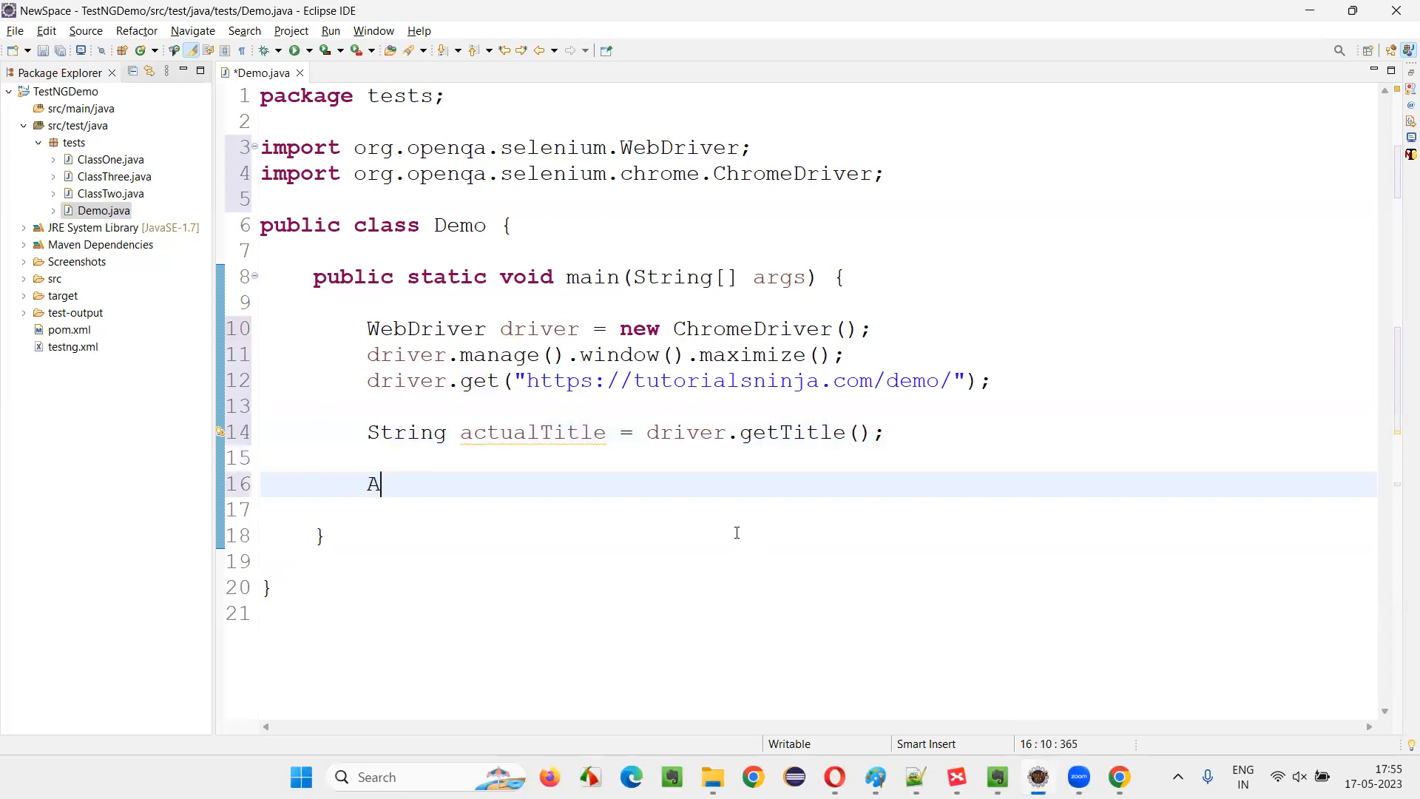
- Add Assert.assertEquals via content assist with actualTitle as the first argument, importing TestNG's Assert
text(ssert.)
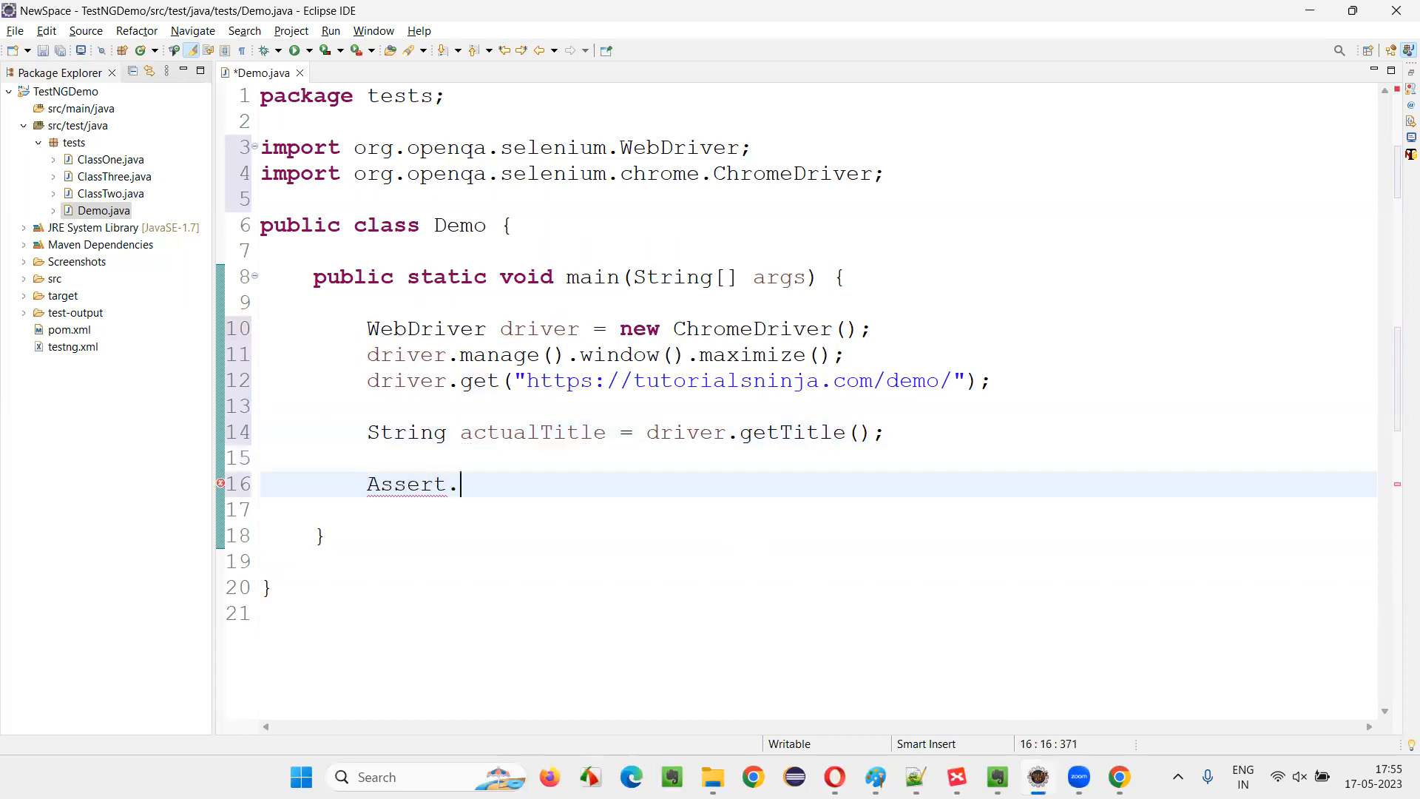
text(asser)
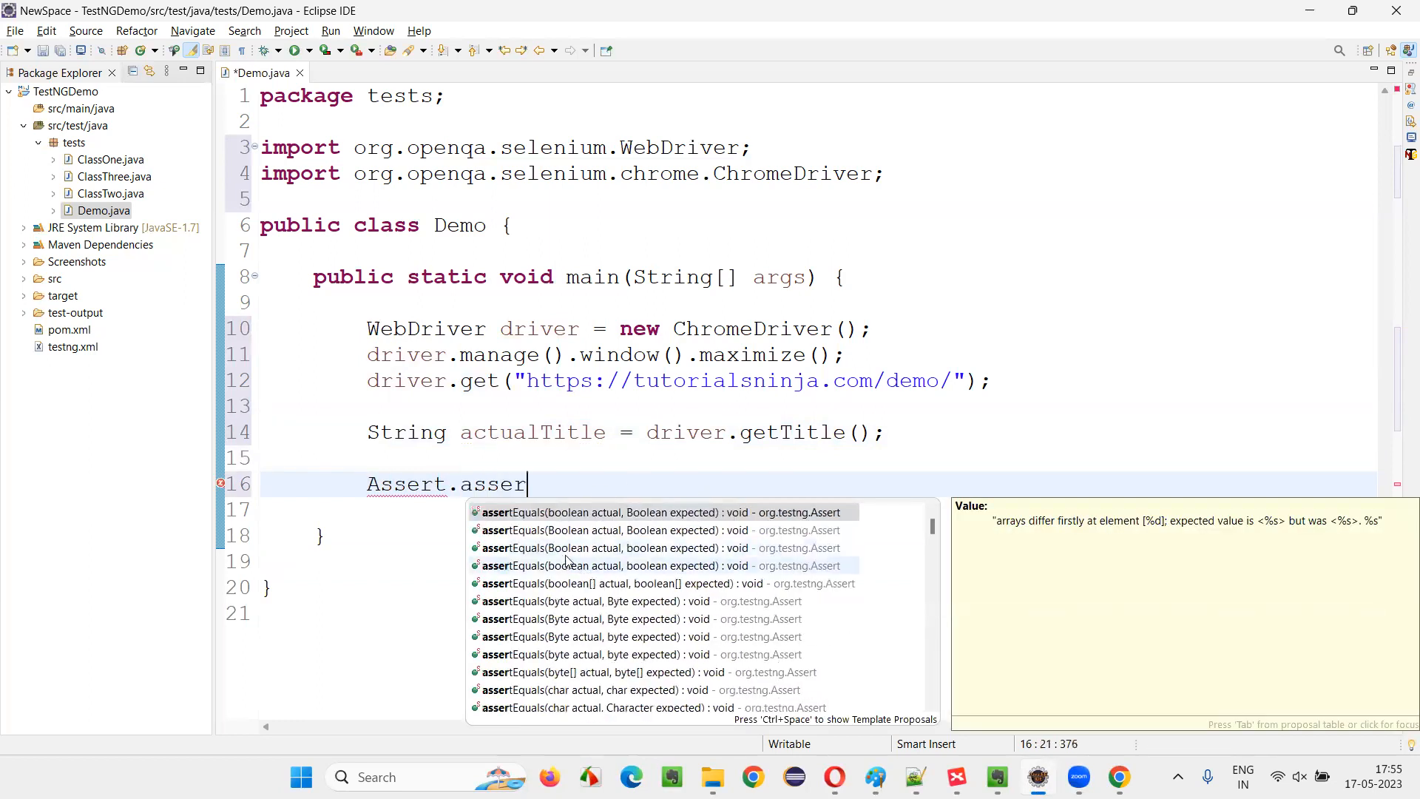
text(tEquals(false, null);)
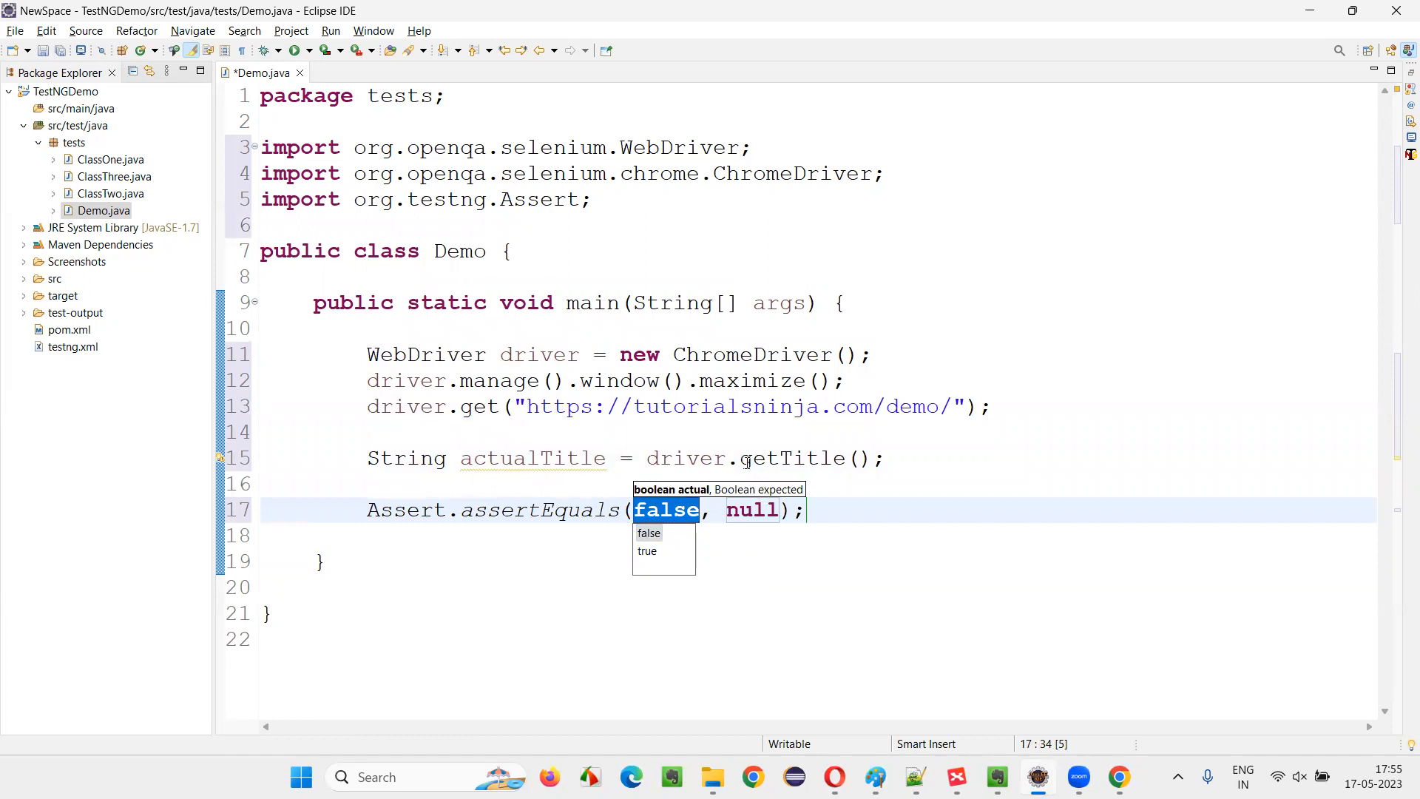
click(661, 510)
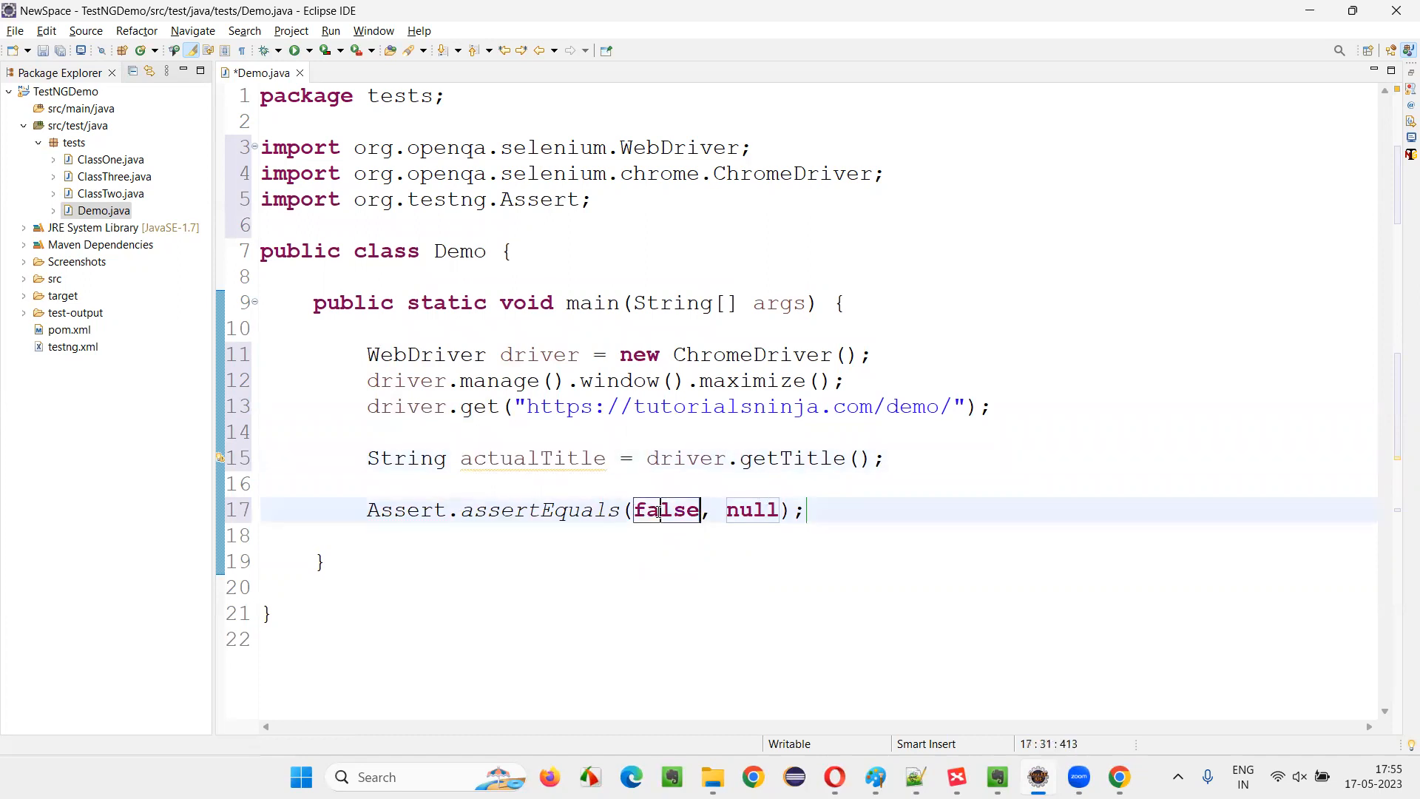
text(actualTitle,)
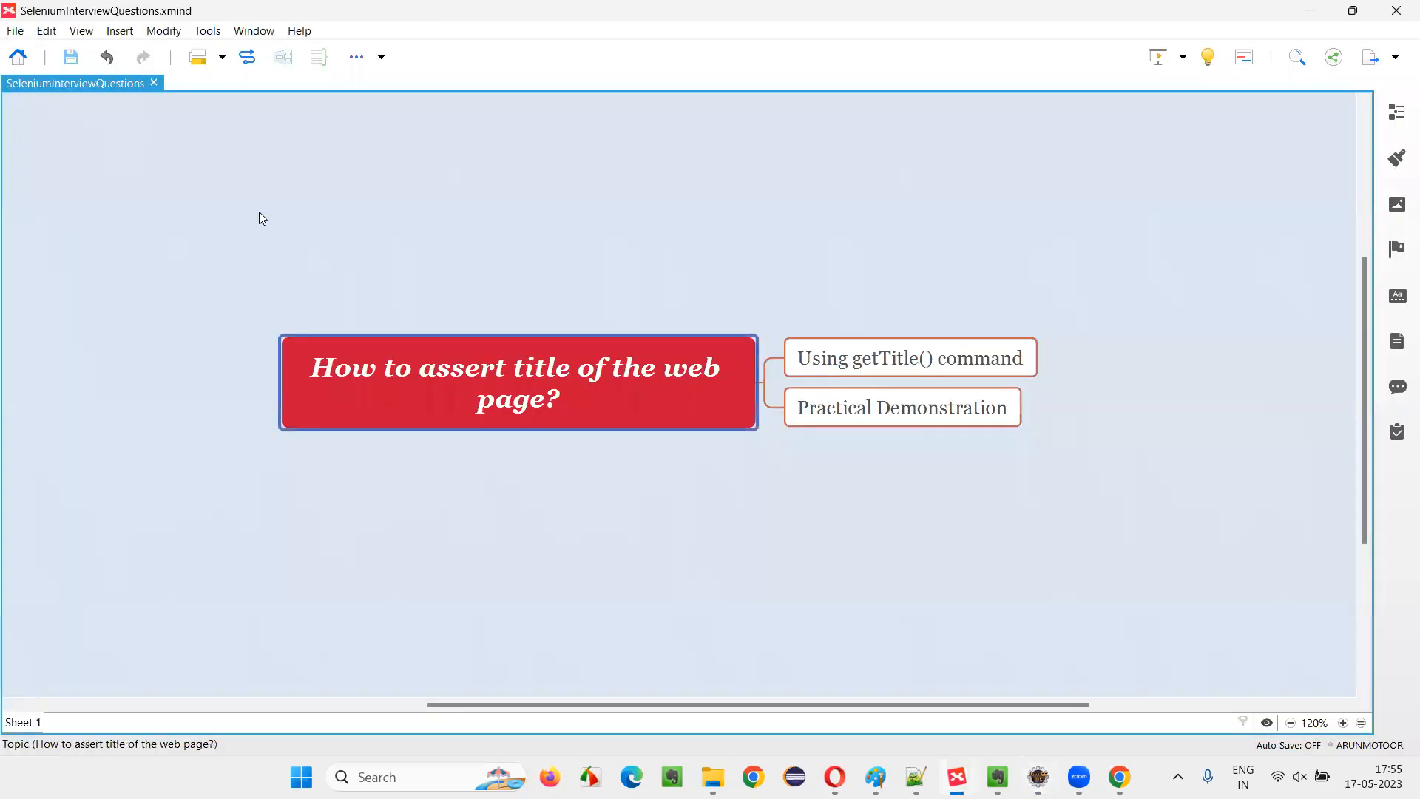
click(1118, 784)
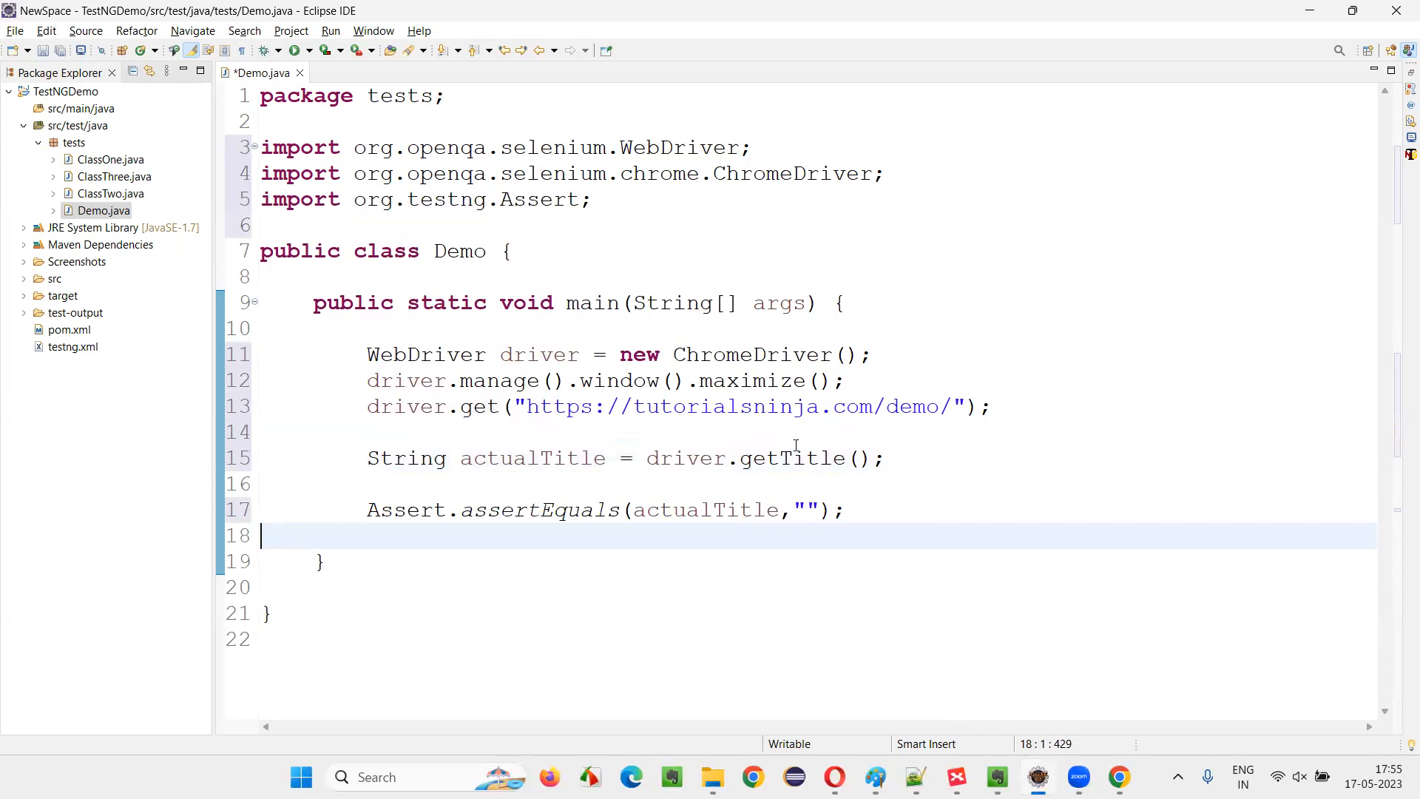
- Make the assertion's expected title "Your Store"
text(Your Sto)
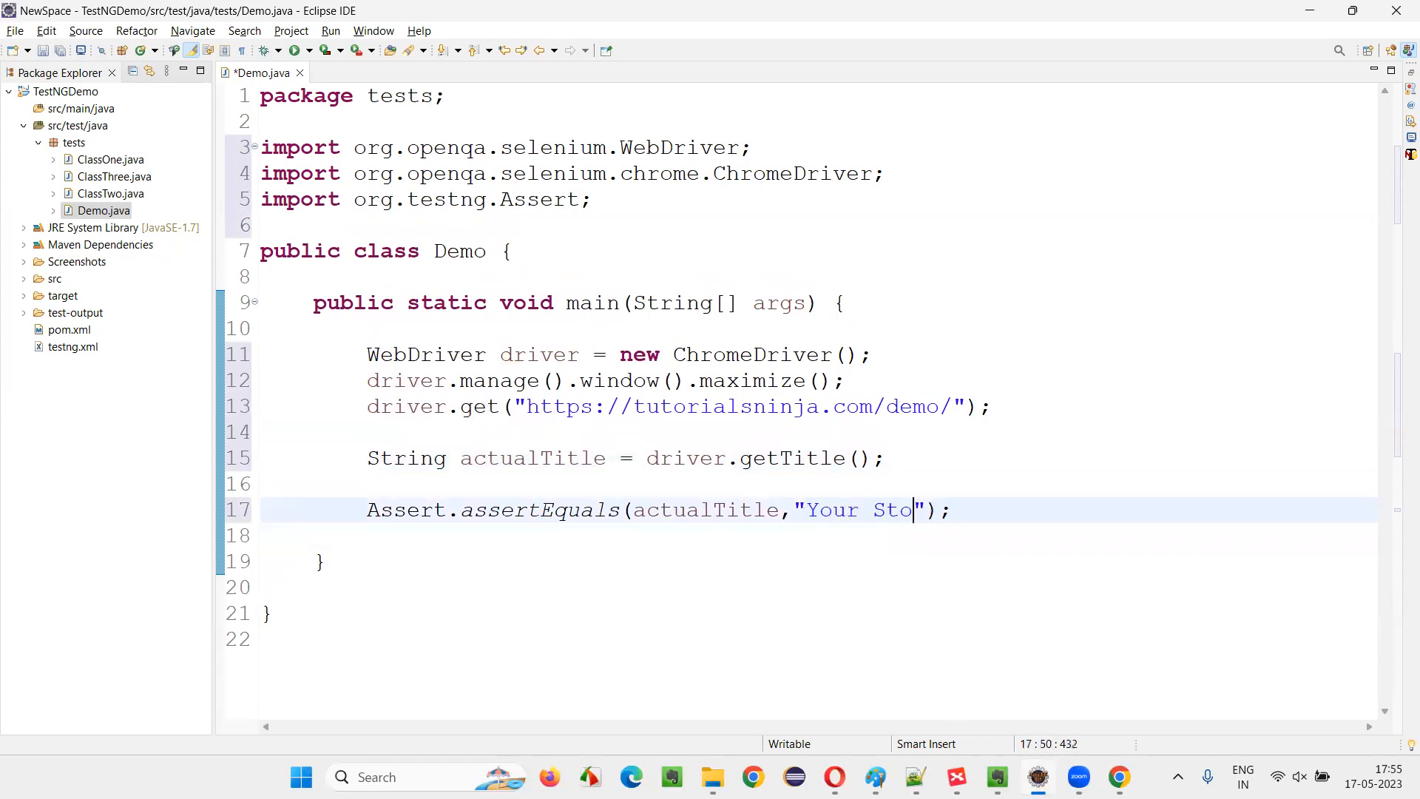
text(re");)
click(817, 535)
text(driver.quit();)
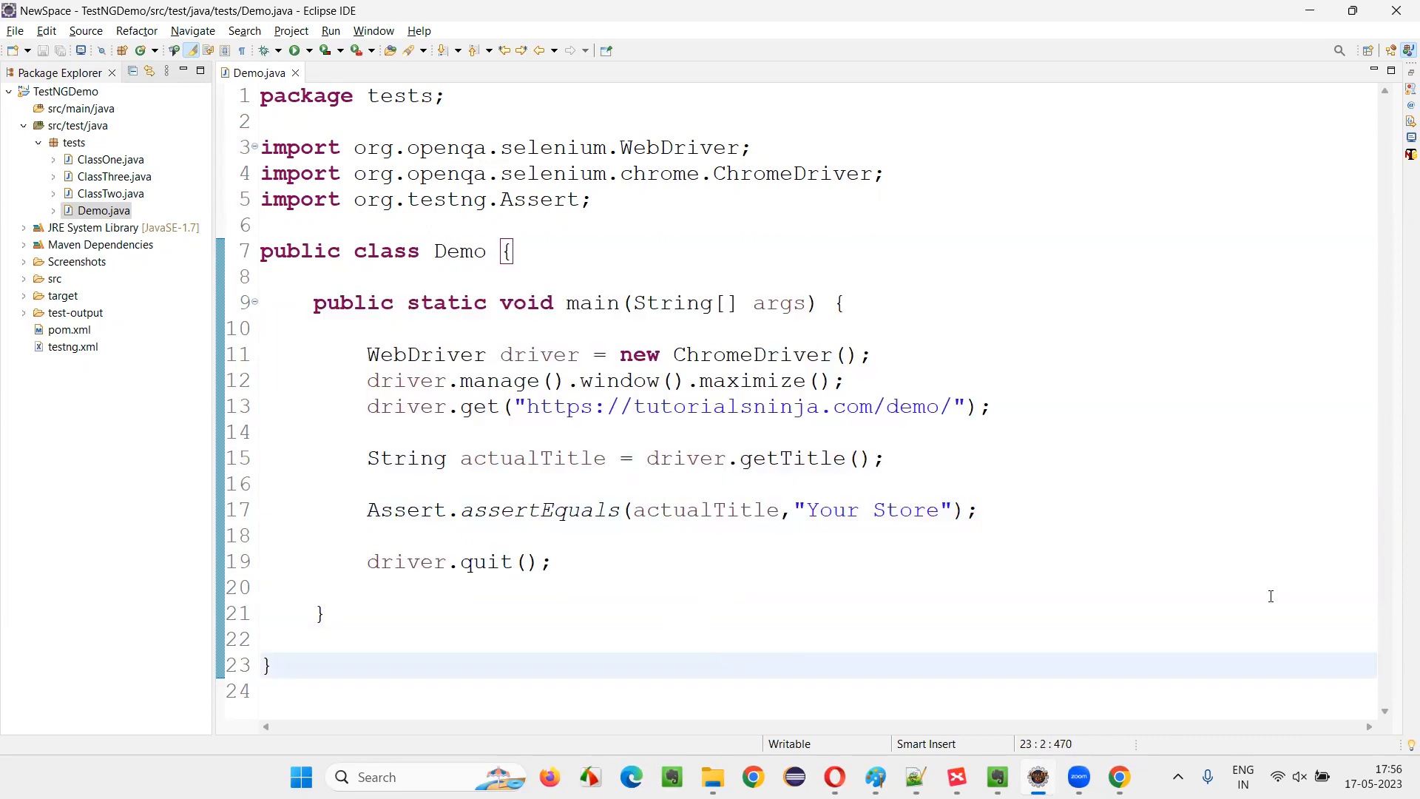
mouse_move(568, 483)
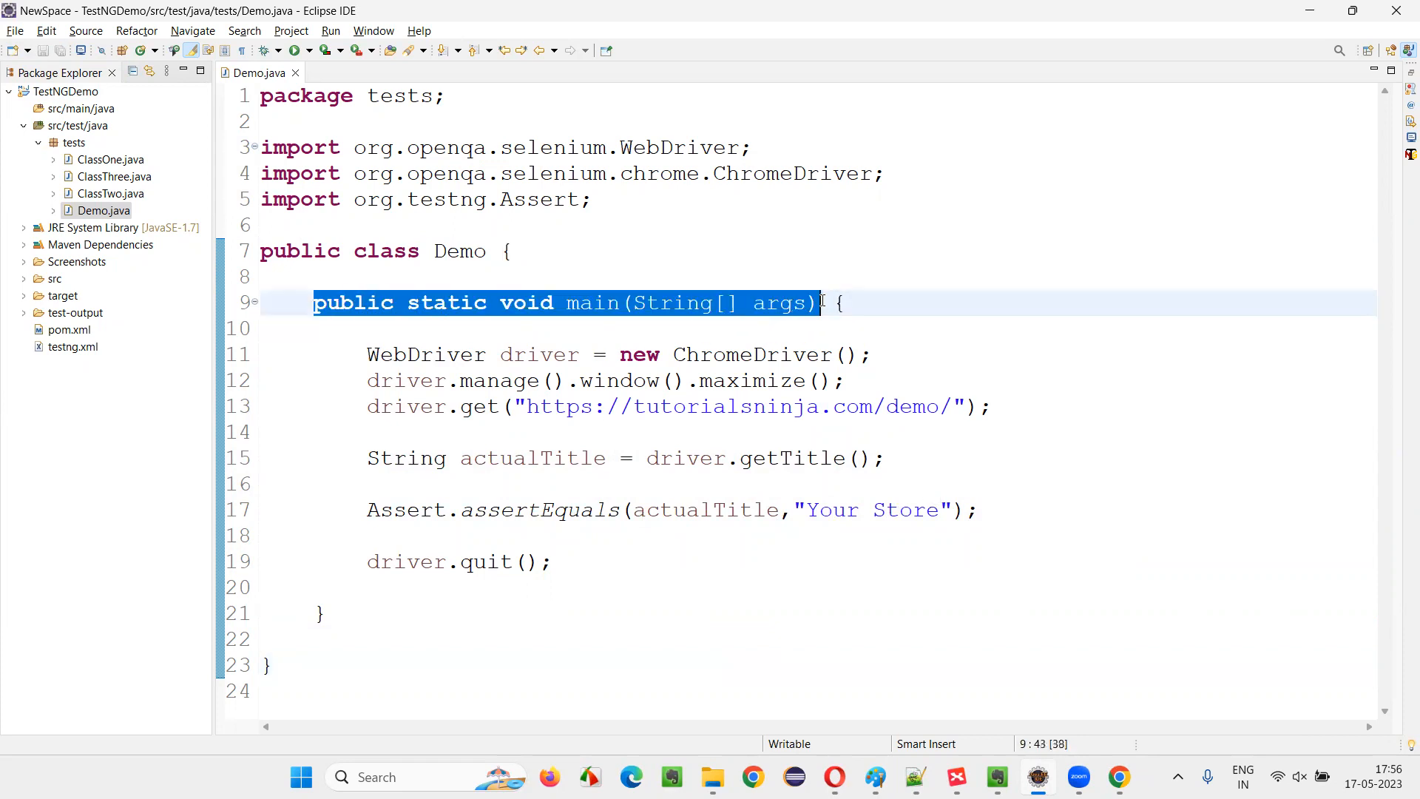
click(367, 483)
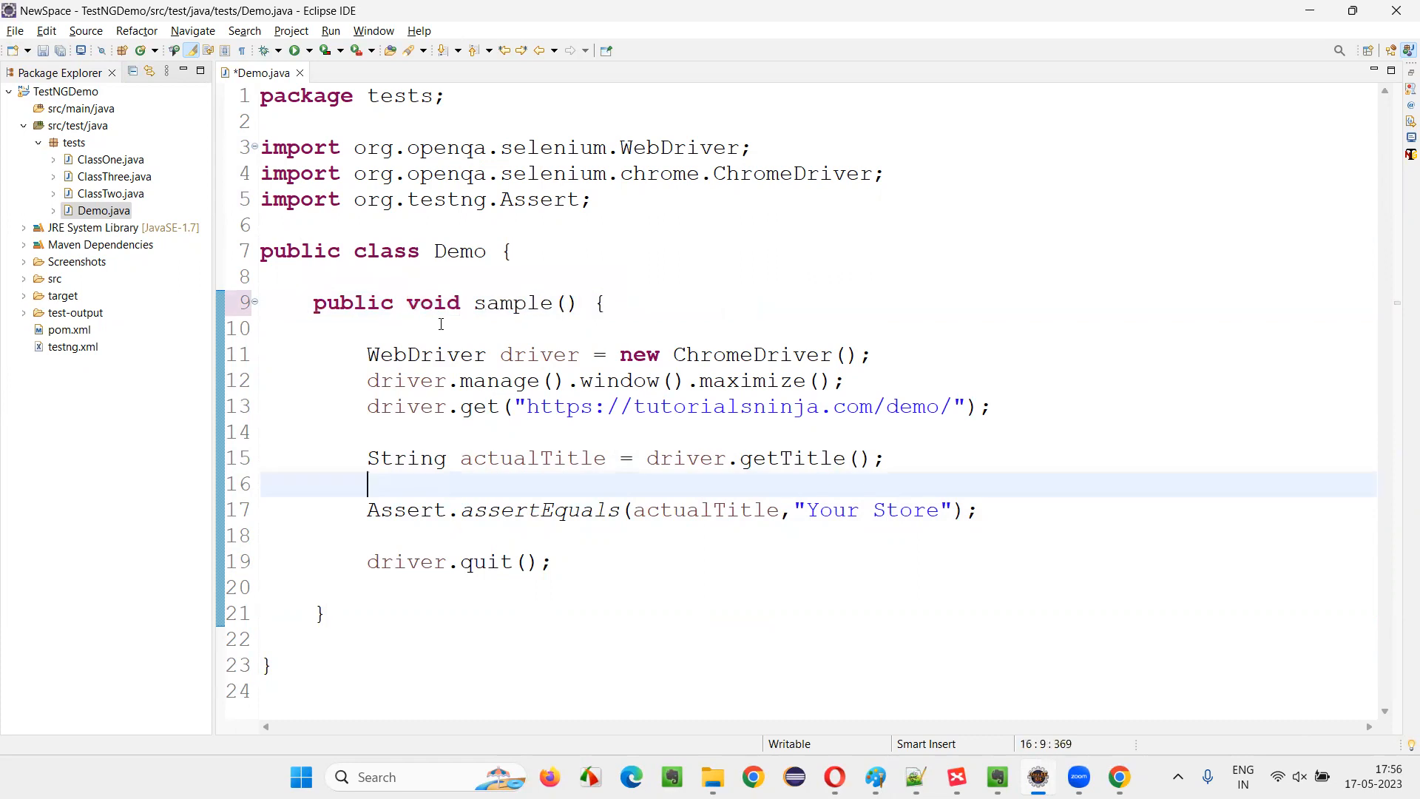
text(@Test)
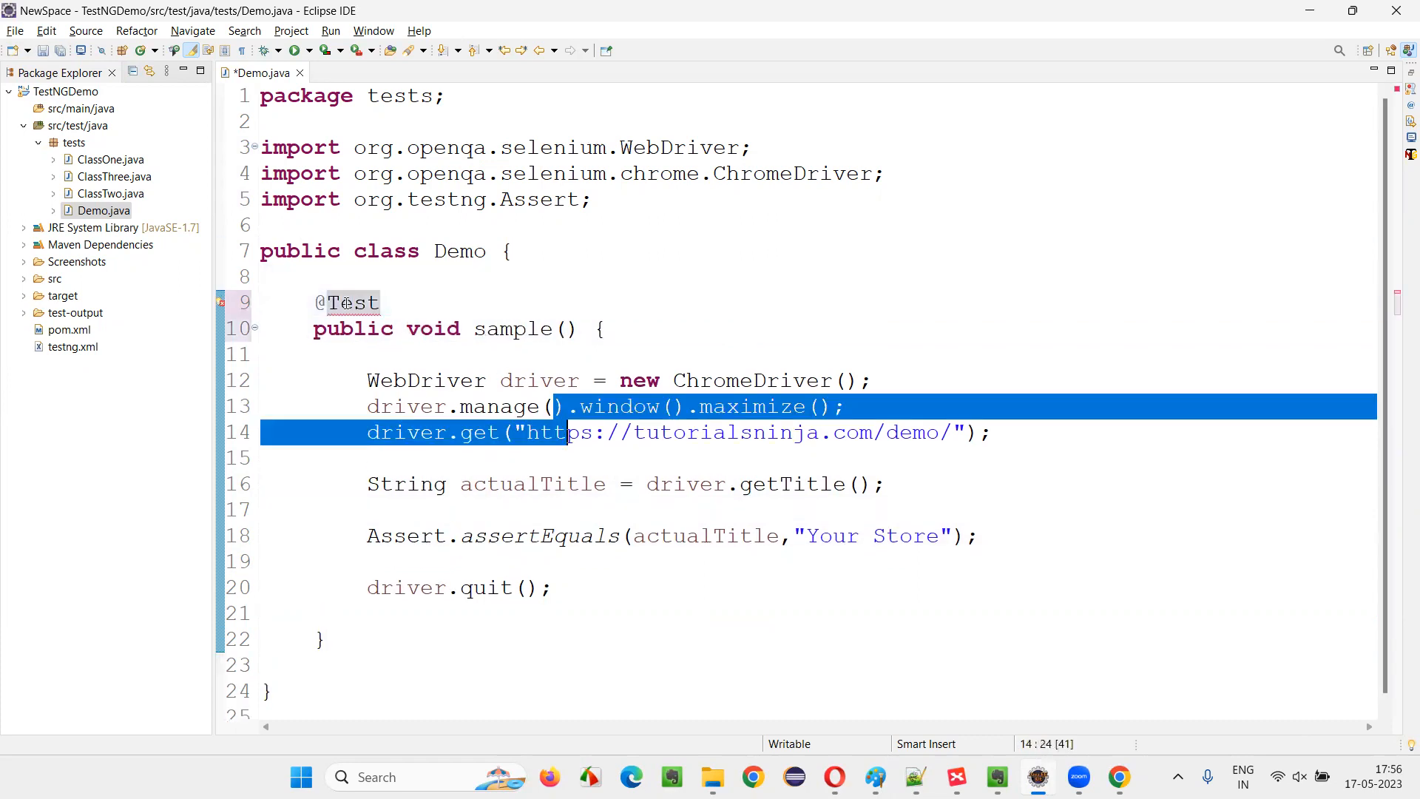
click(351, 302)
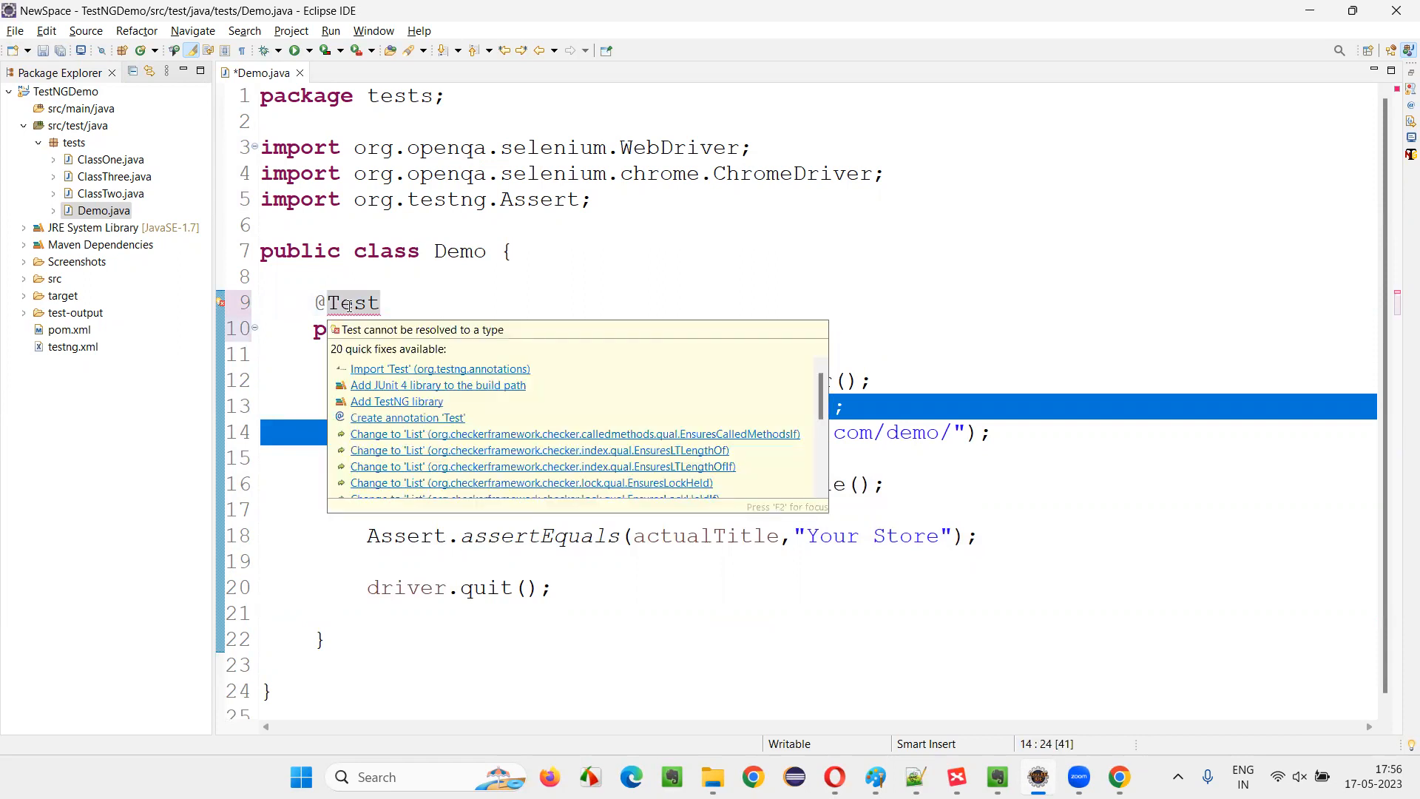
click(439, 368)
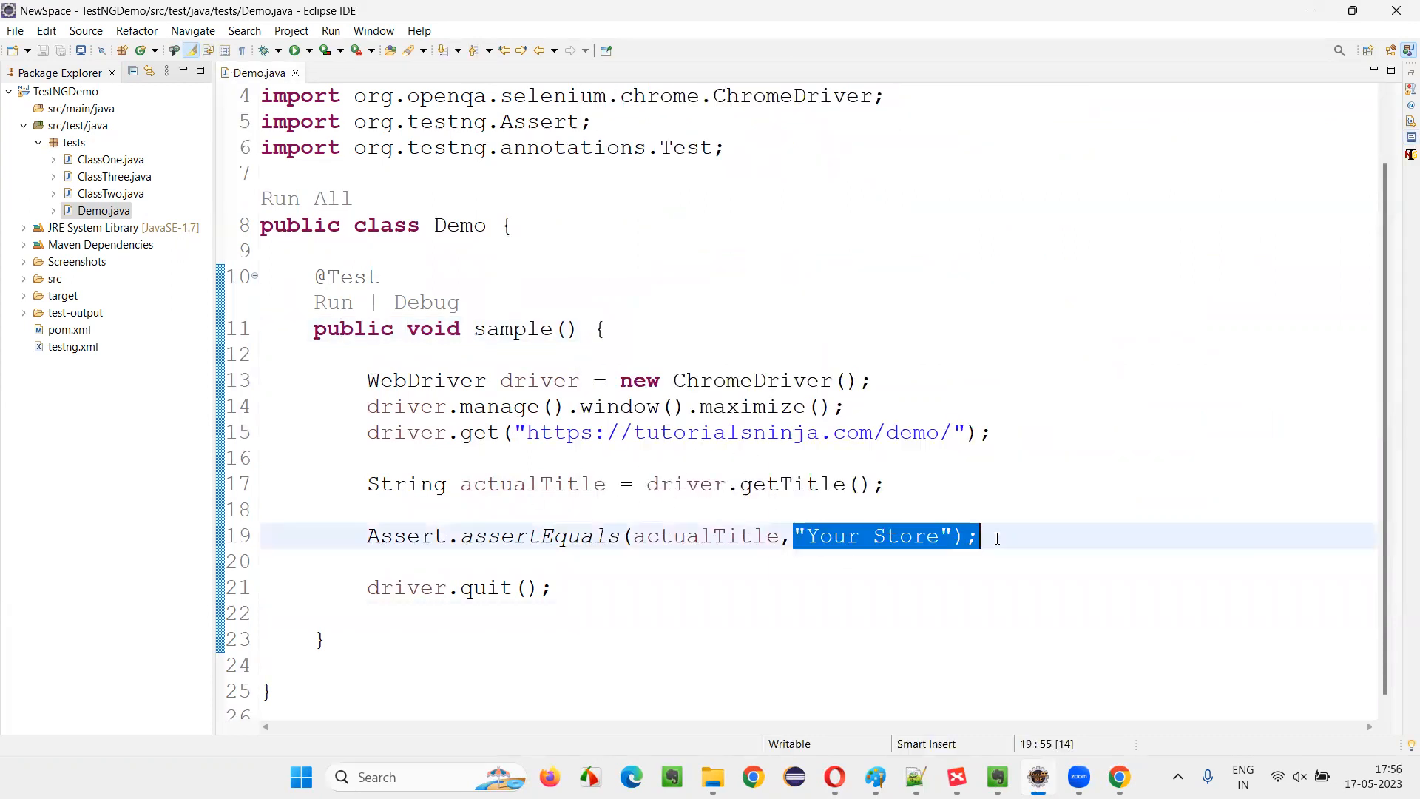
- Switch to the XMind SeleniumInterviewQuestions mind map on asserting a page title
click(996, 776)
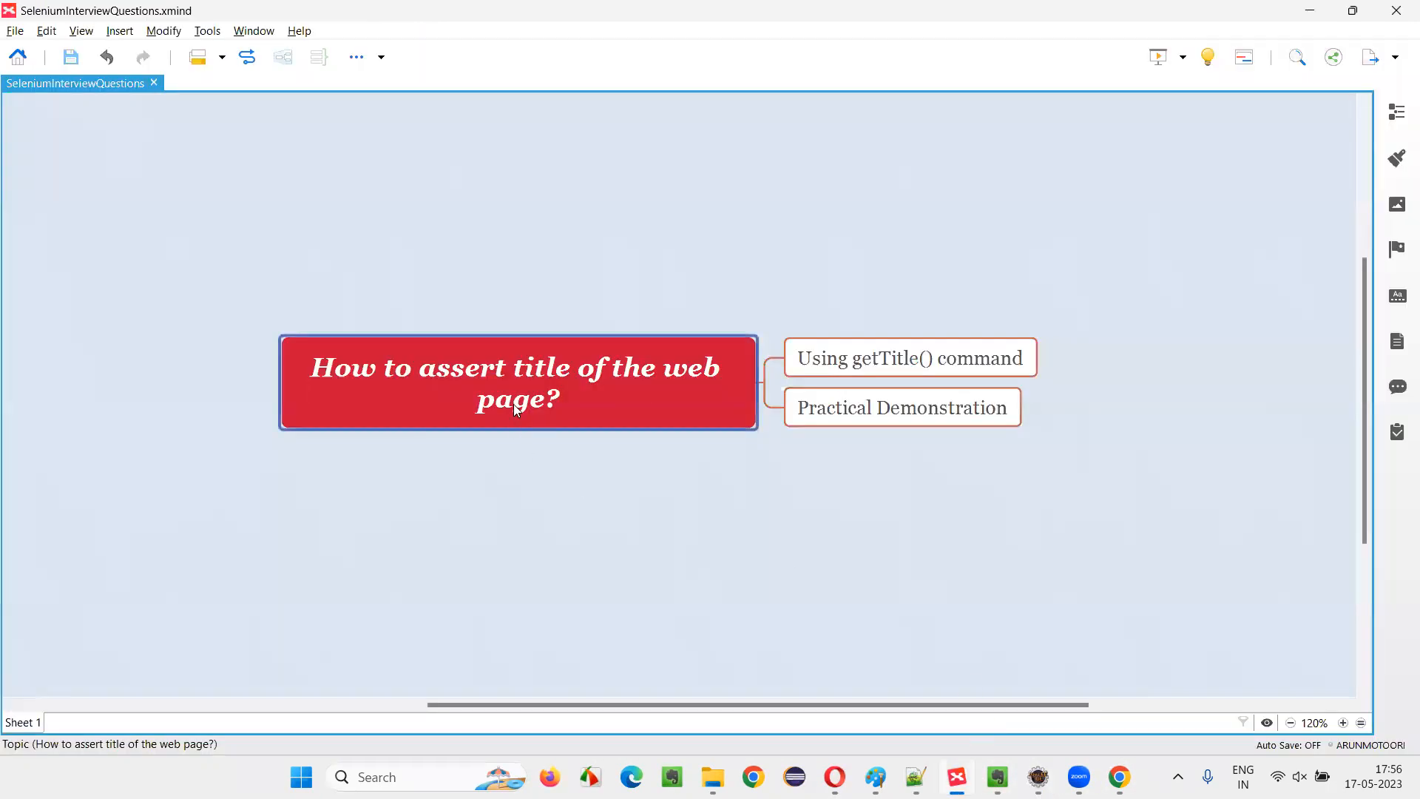
mouse_move(390, 403)
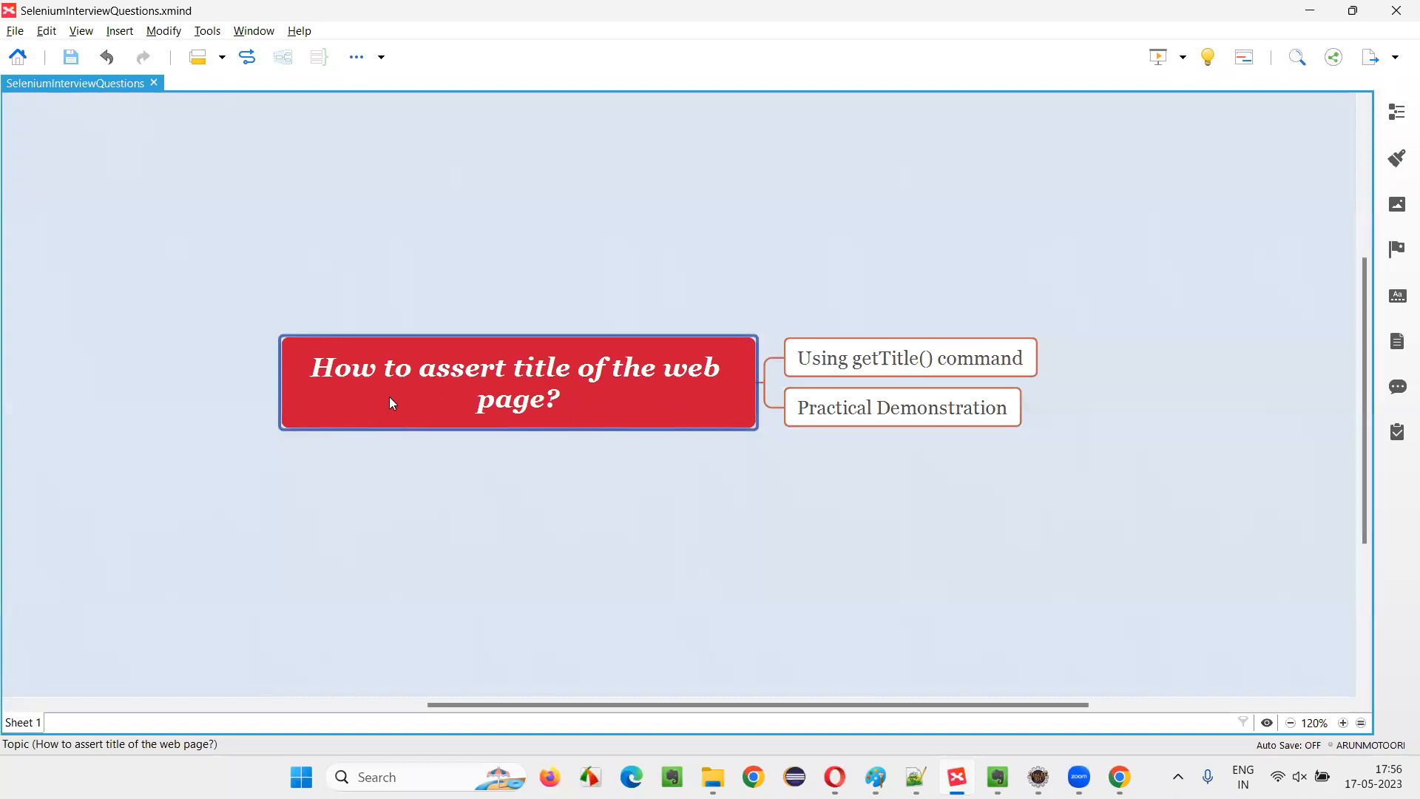